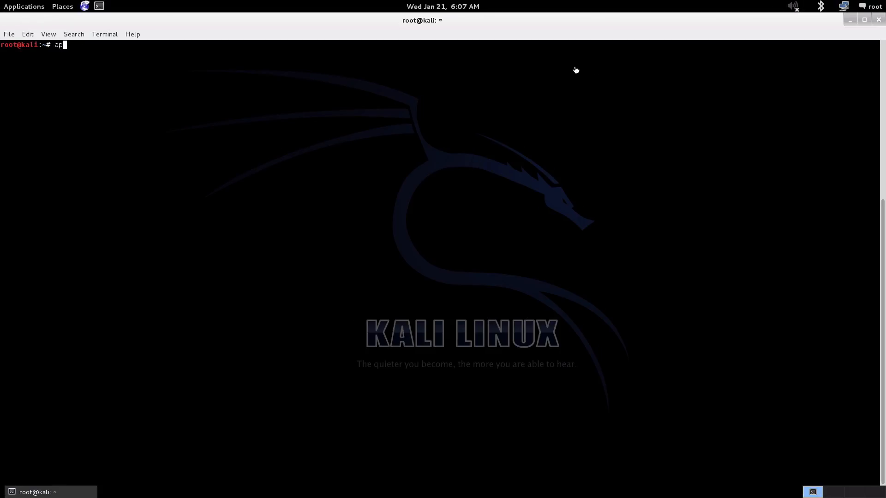
# Refresh the package lists with apt-get update and clear the screen.
pyautogui.write('t-get update')
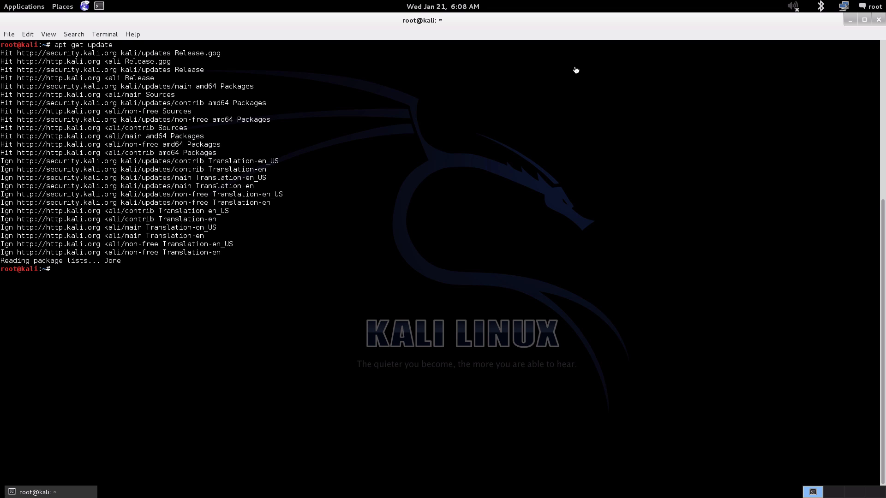
pyautogui.write('clear')
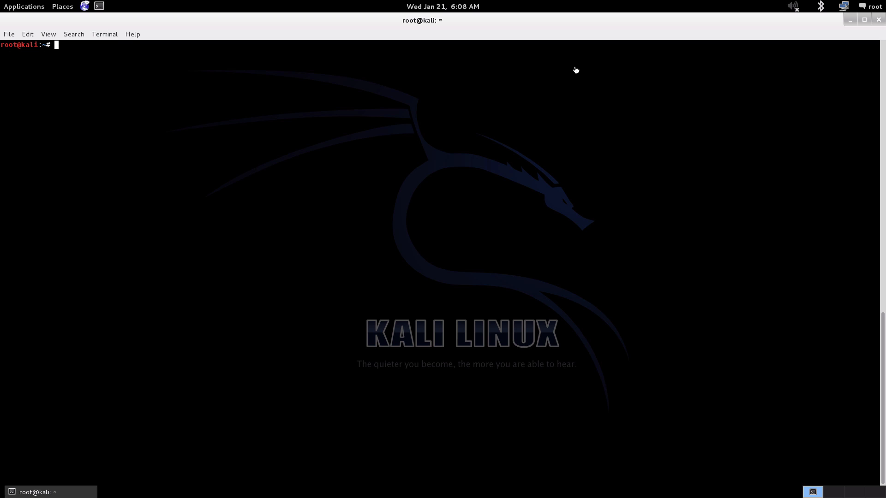
pyautogui.moveTo(340, 193)
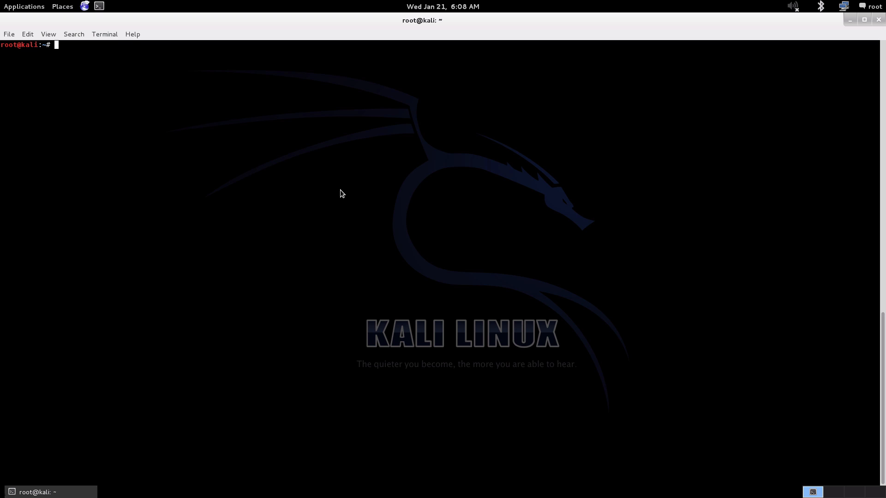
# Install postgresql-server-dev-9.1 with apt-get, confirming with Y, then clear the screen.
pyautogui.write('apt-get install postgresql-server-dev-9.1')
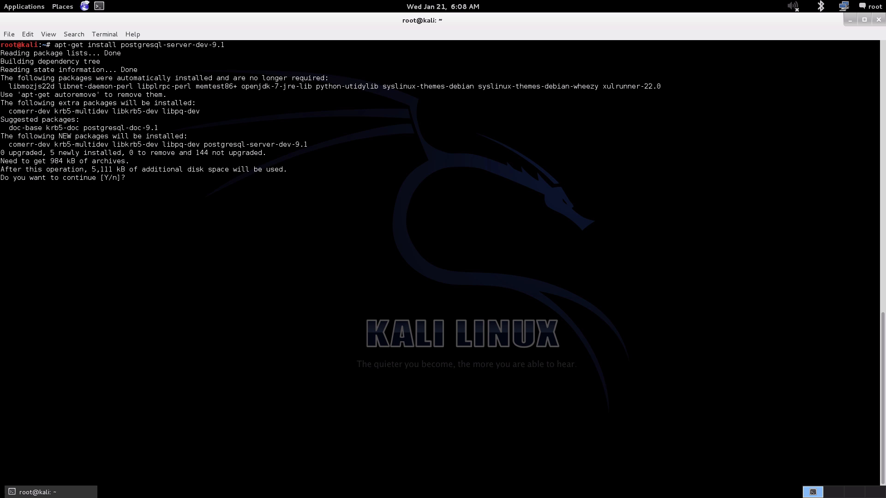
pyautogui.write('Y')
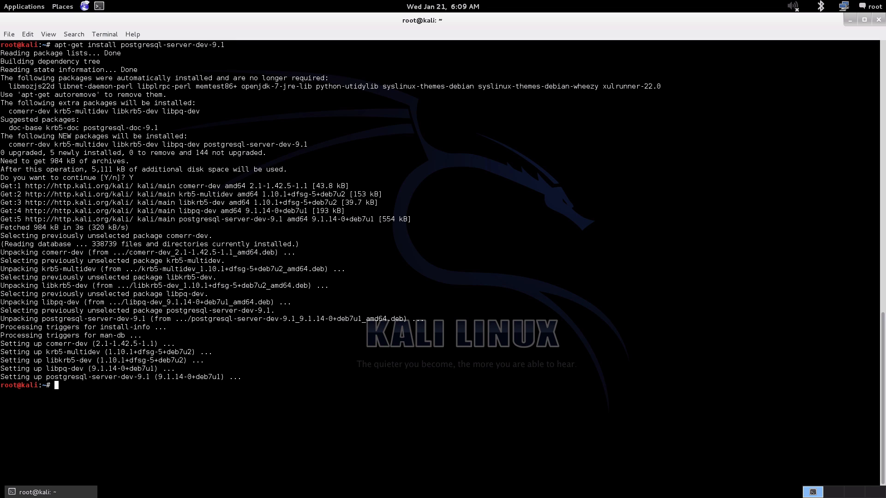
pyautogui.write('clea')
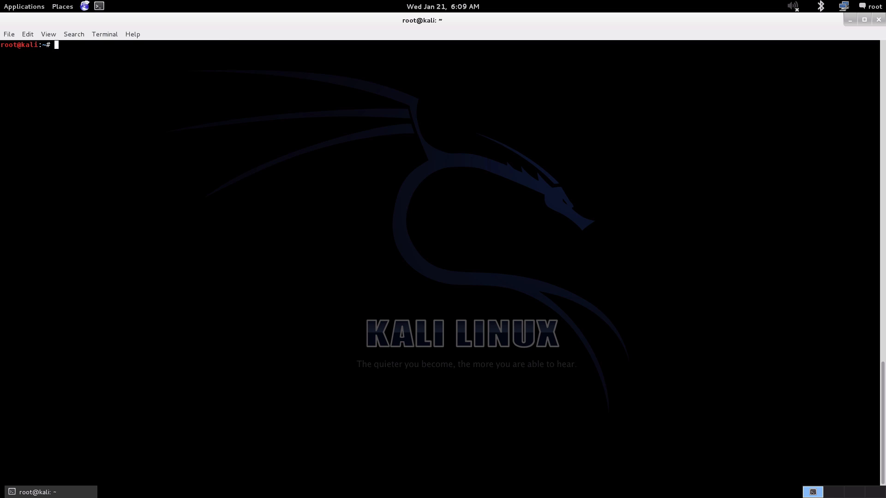
# Paste and run apt-get install ruby1.9.1-dev, then clear the terminal.
pyautogui.rightClick(389, 251)
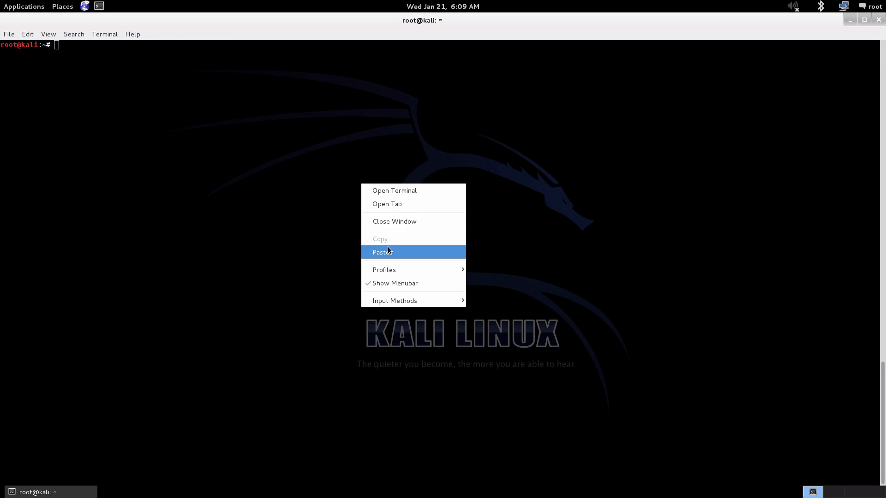
pyautogui.click(381, 252)
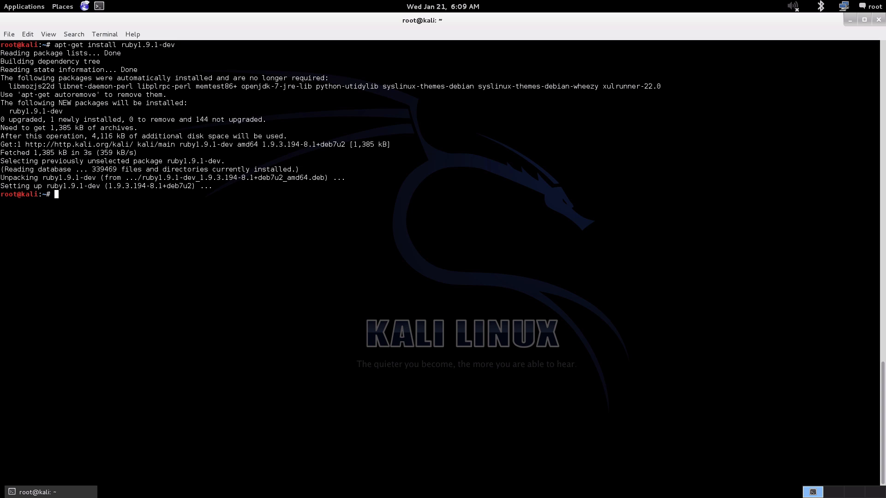
pyautogui.write('c')
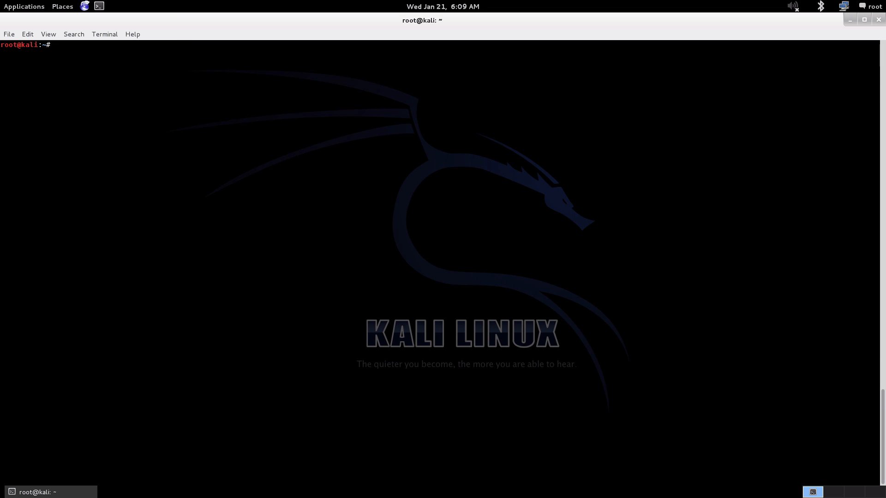
# Start the PostgreSQL service and switch to the postgres account with su.
pyautogui.write('s')
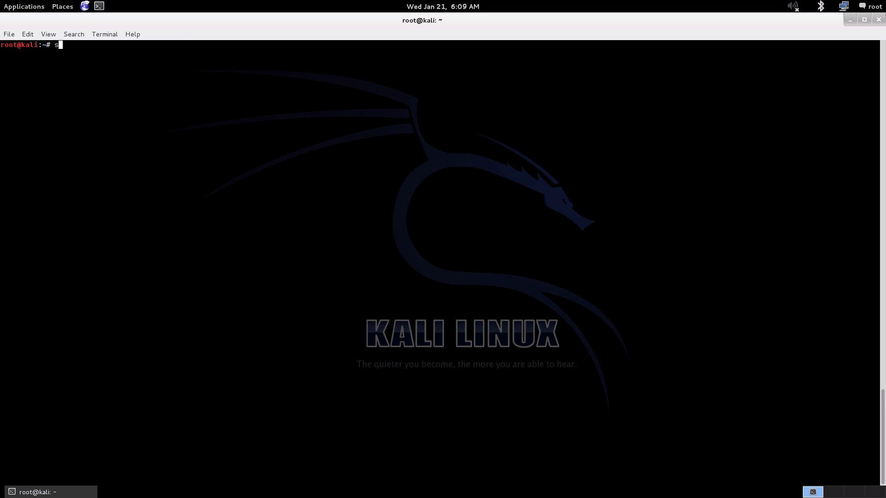
pyautogui.write('ervice postgresql')
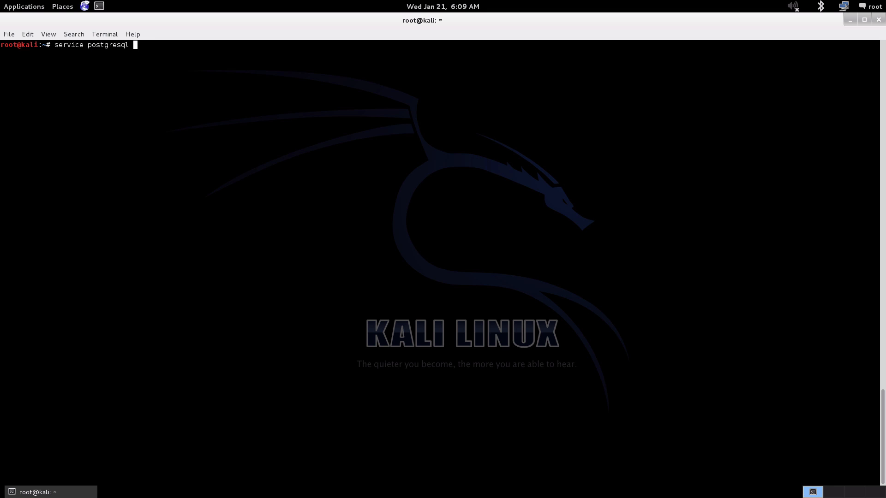
pyautogui.write('start')
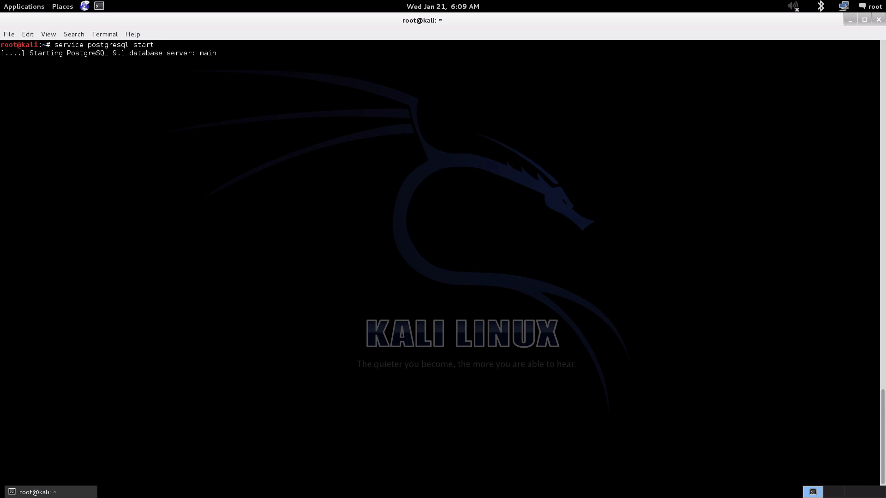
pyautogui.write('su postgres')
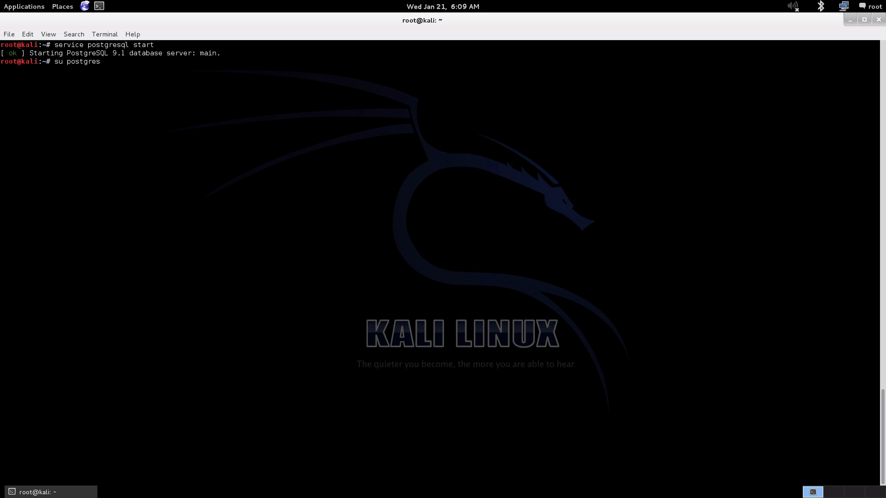
pyautogui.press('Return')
pyautogui.write('createuser -s gitrob --pwprompt')
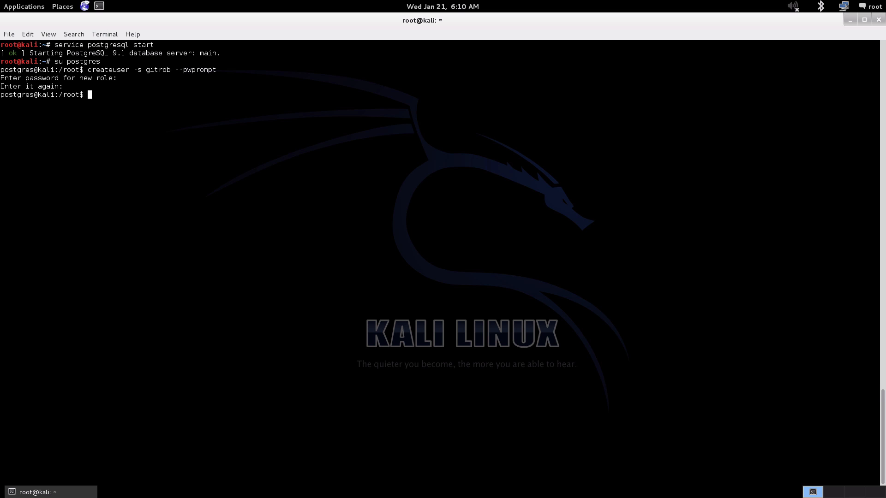
pyautogui.moveTo(164, 223)
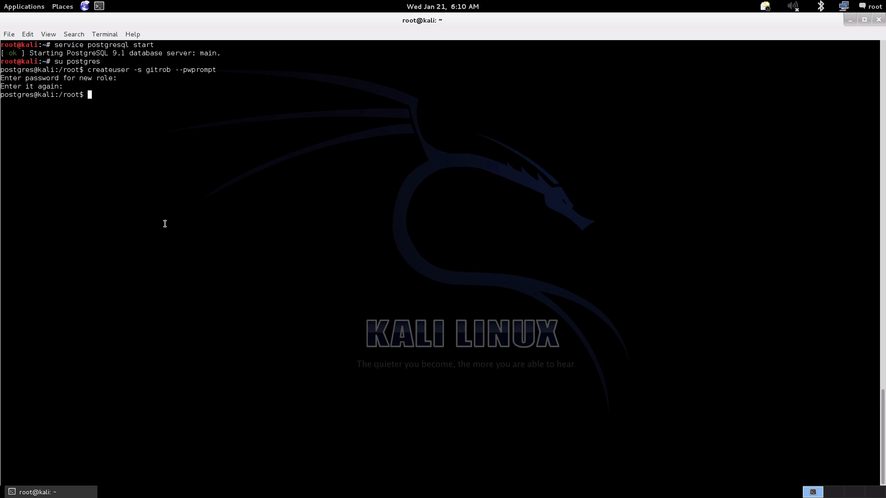
# Create the gitrob database owned by gitrob and exit back to the root shell.
pyautogui.write('createdb -O gitrob gitrob')
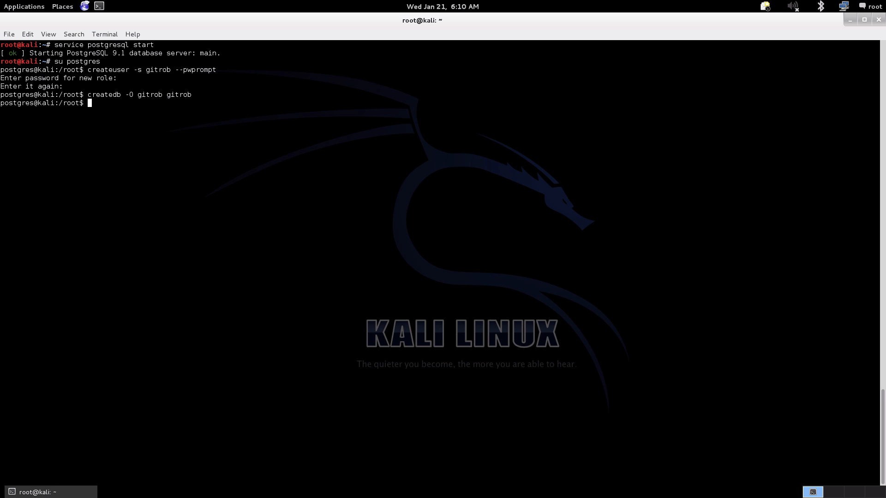
pyautogui.write('exit')
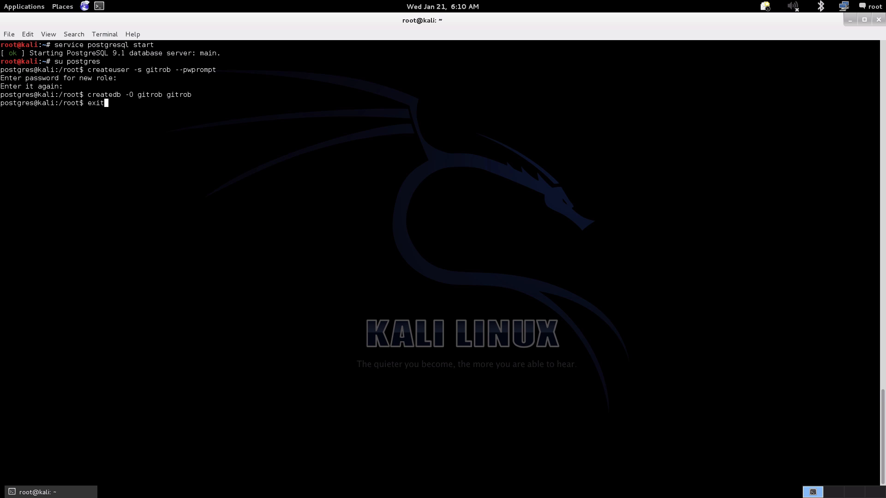
pyautogui.press('Return')
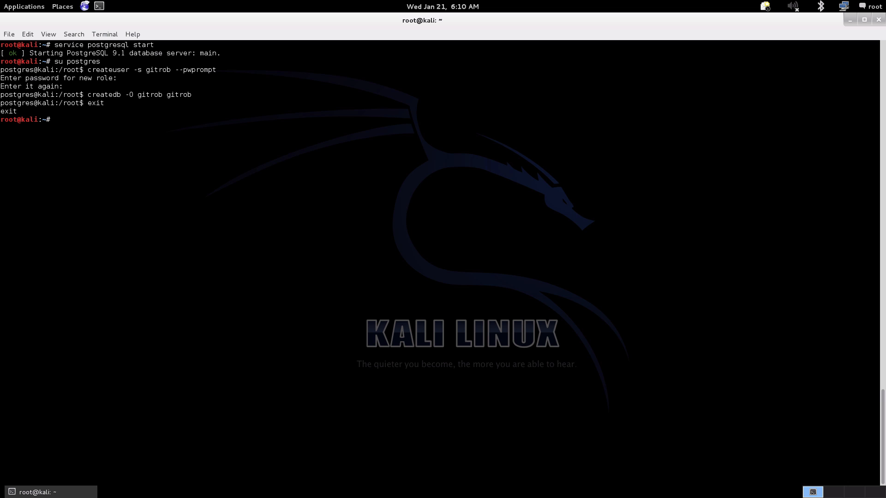
pyautogui.write('svn cp')
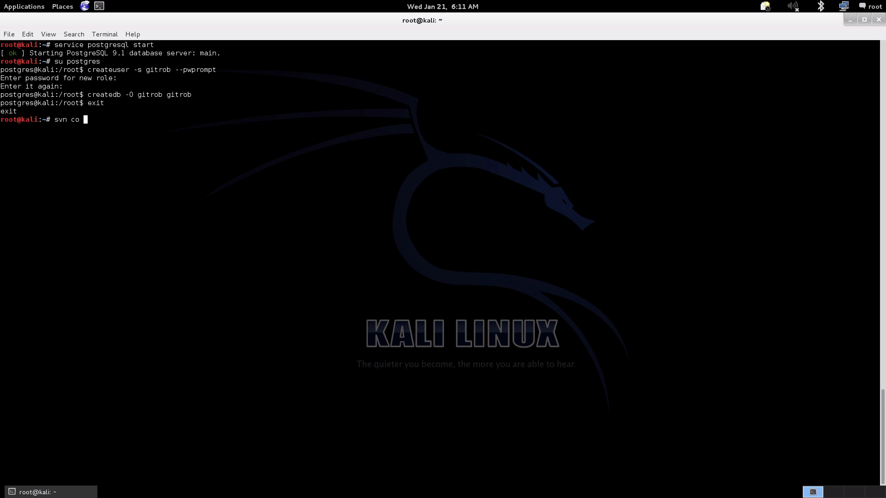
pyautogui.write('https://')
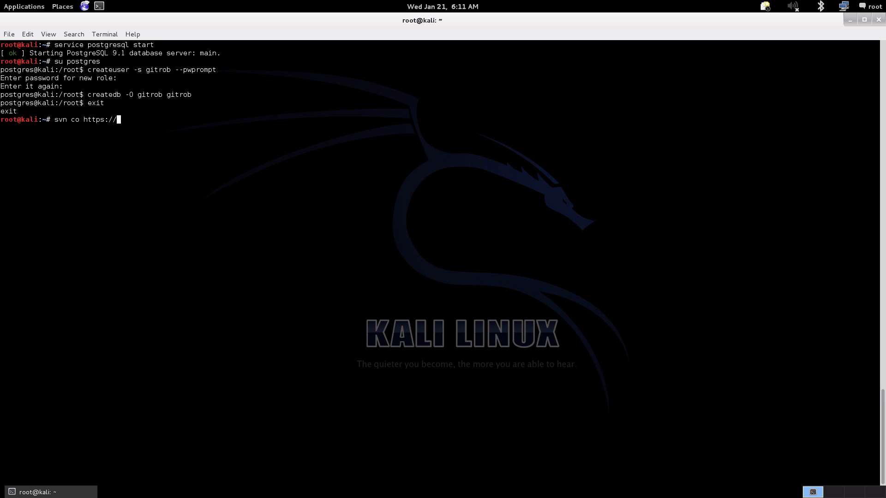
pyautogui.write('git')
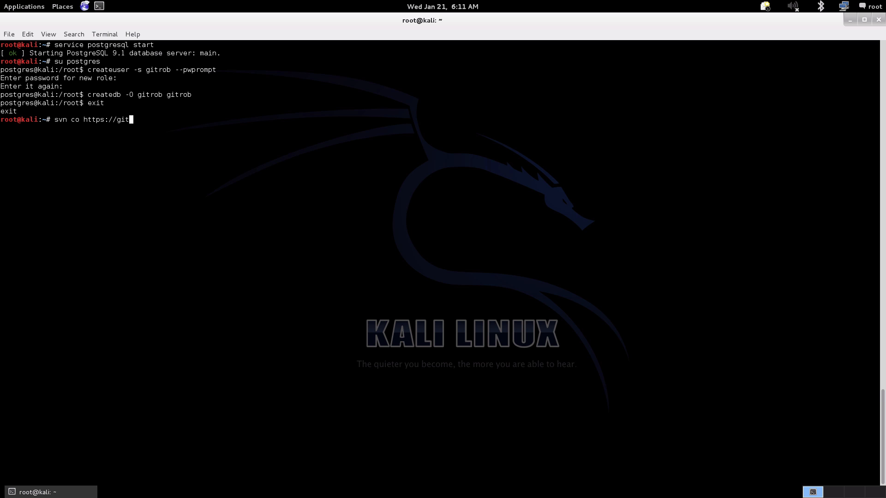
pyautogui.write('hub.com')
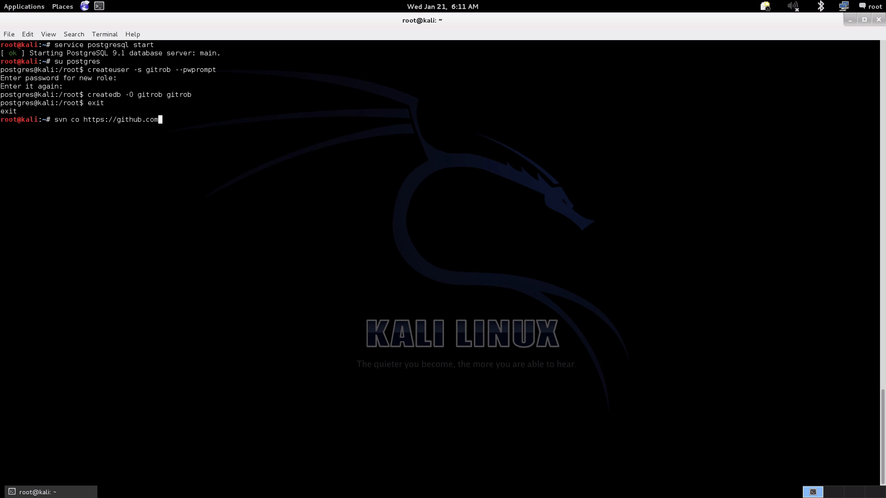
pyautogui.write('/')
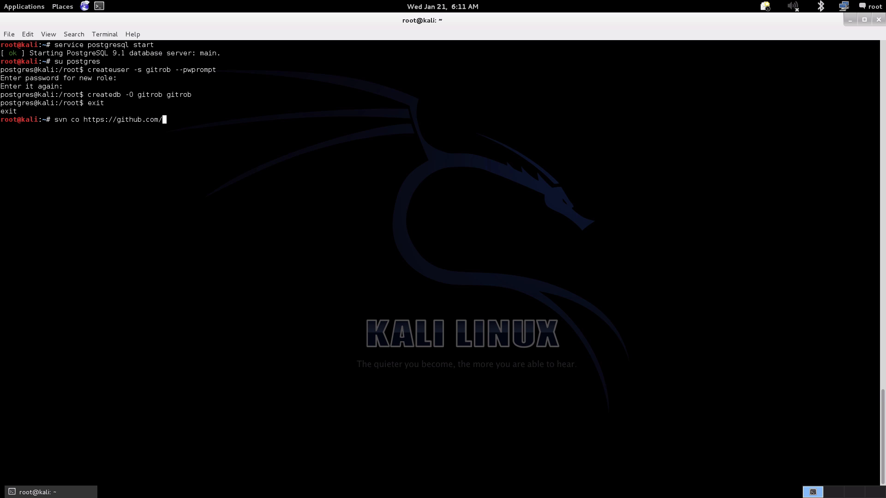
pyautogui.write('mich')
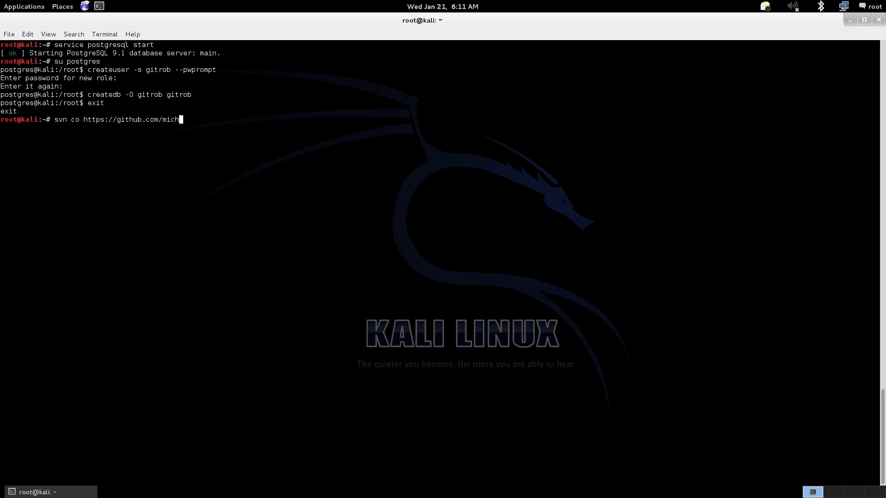
pyautogui.write('enr')
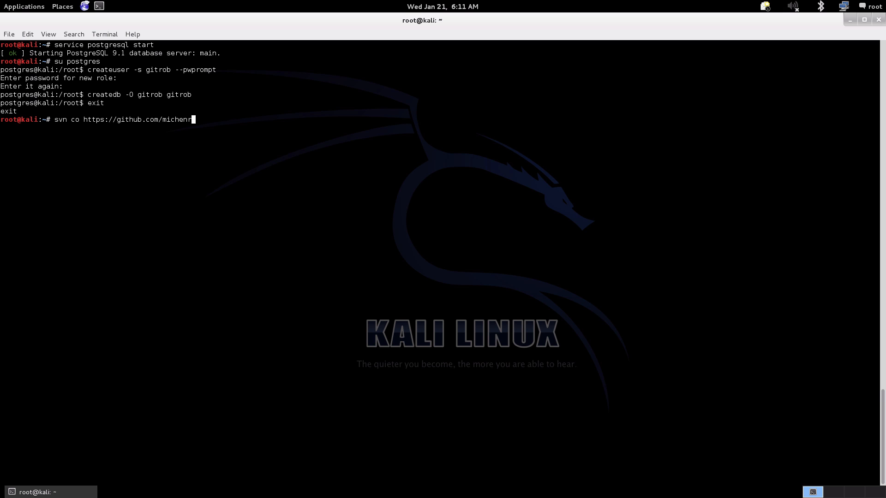
pyautogui.write('iksen')
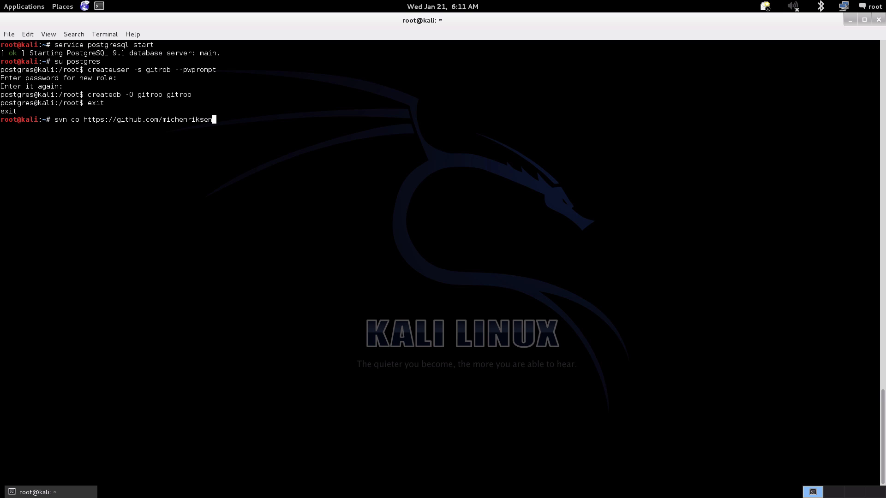
pyautogui.write('/git')
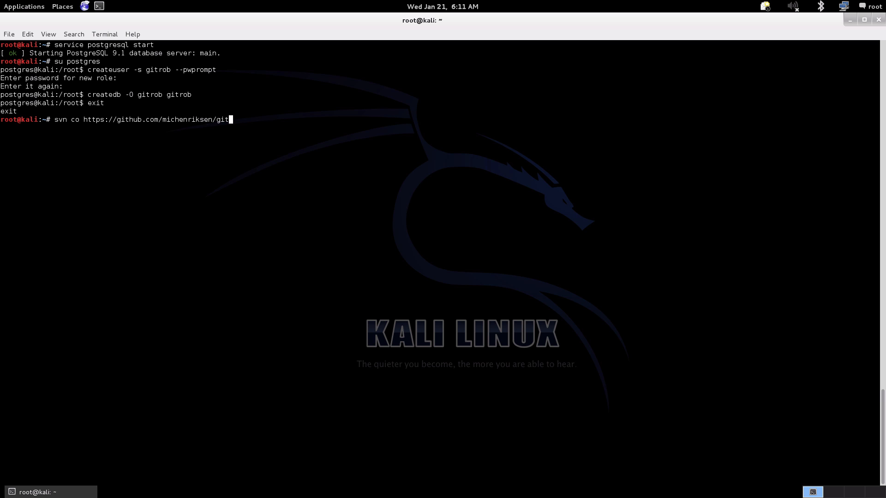
pyautogui.write('ob')
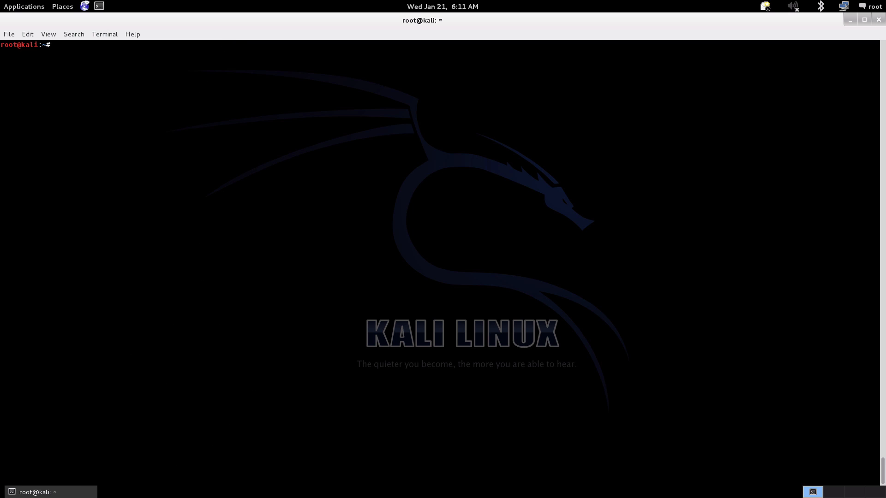
# Change into the gitrob/trunk directory and clear the screen.
pyautogui.write('cd')
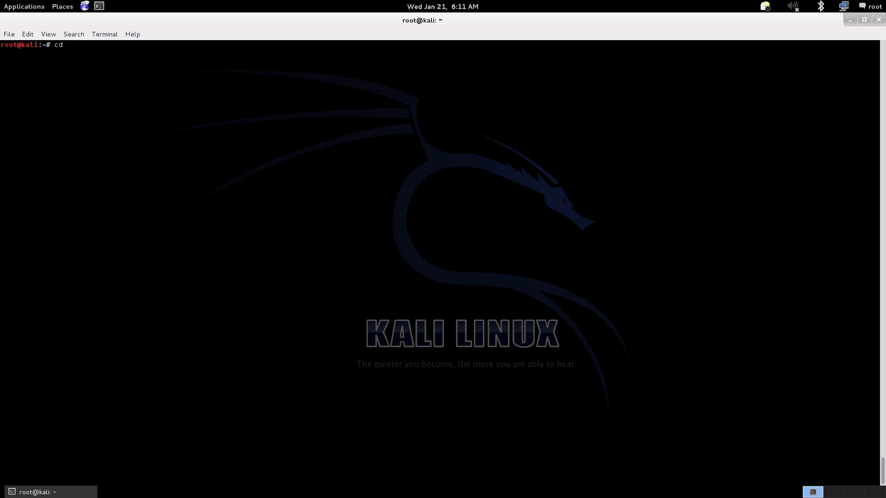
pyautogui.write('gitrob/')
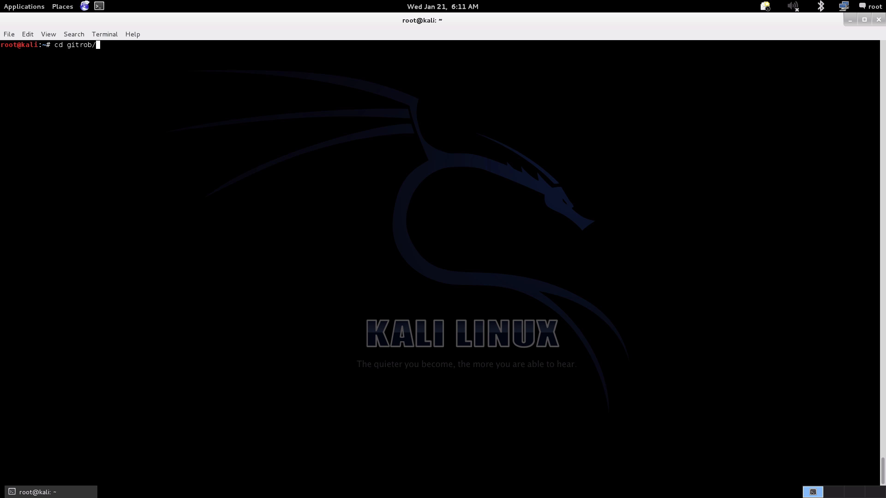
pyautogui.write('trunk/')
pyautogui.write('ls')
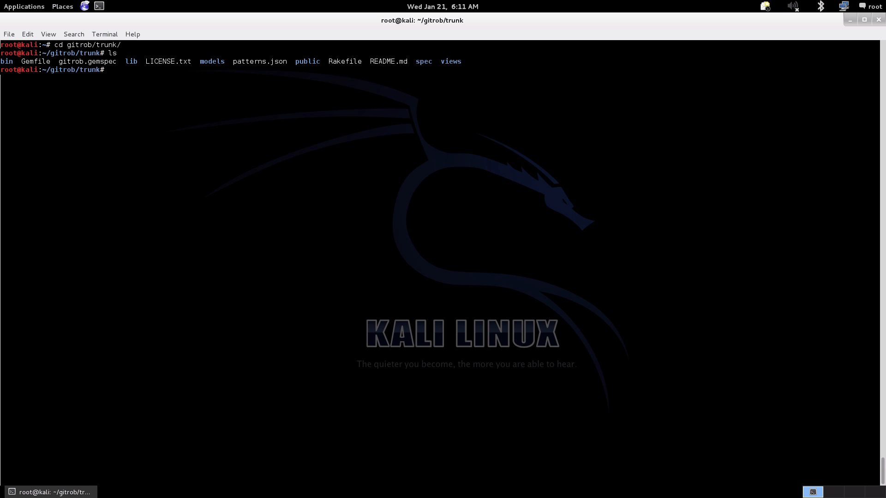
pyautogui.write('clea')
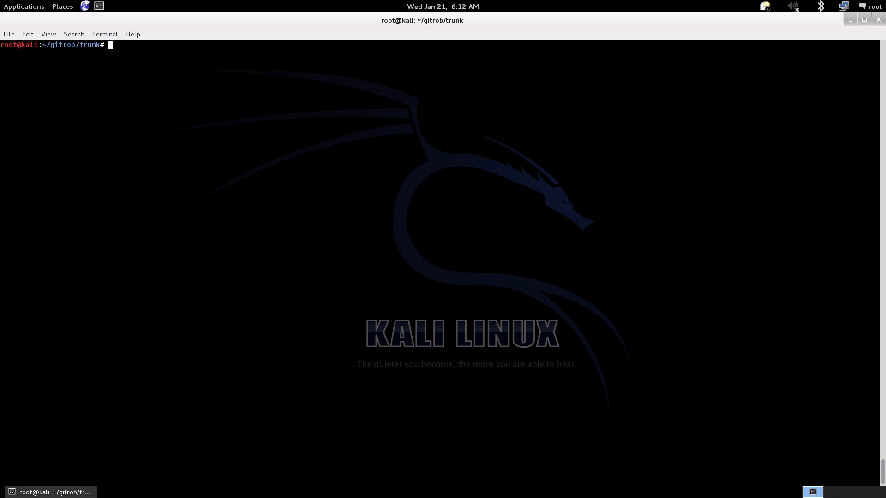
# Install the bundler gem with gem install bundler and clear the output.
pyautogui.write('gem ins')
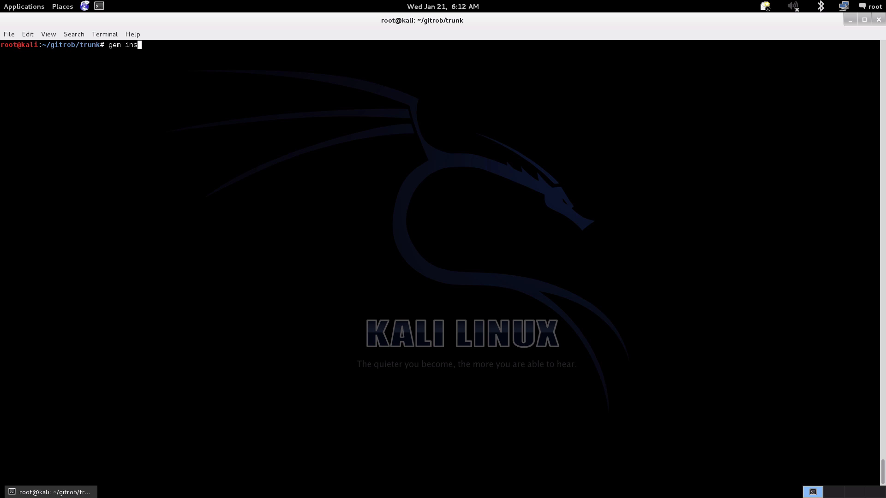
pyautogui.write('tall bundler')
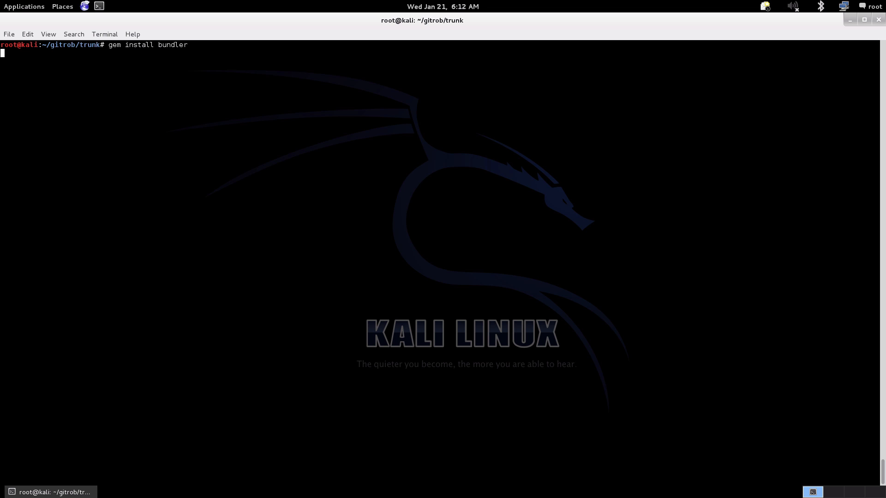
pyautogui.press('Return')
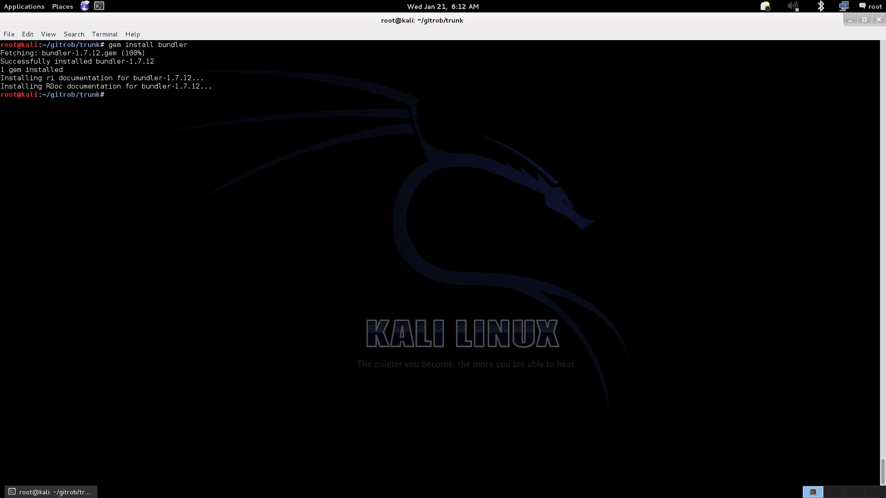
pyautogui.write('clear')
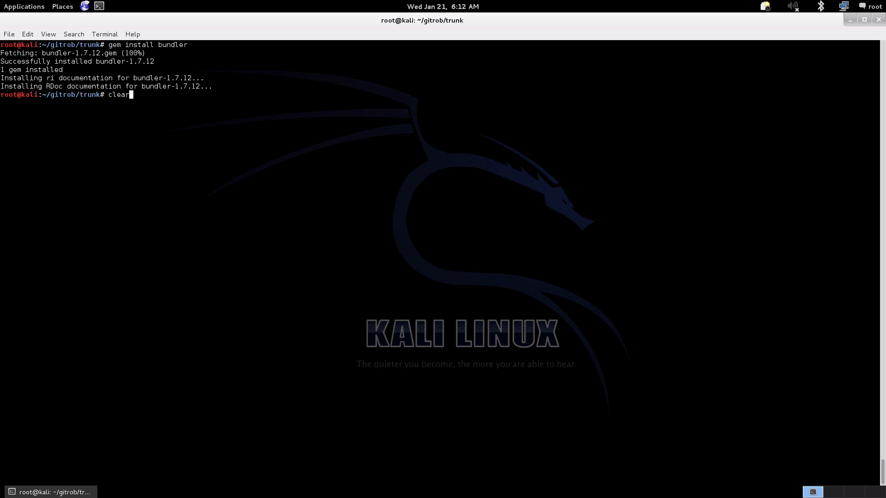
# Install the gitrob gem and its dependencies with gem install gitrob, then clear the output.
pyautogui.press('Return')
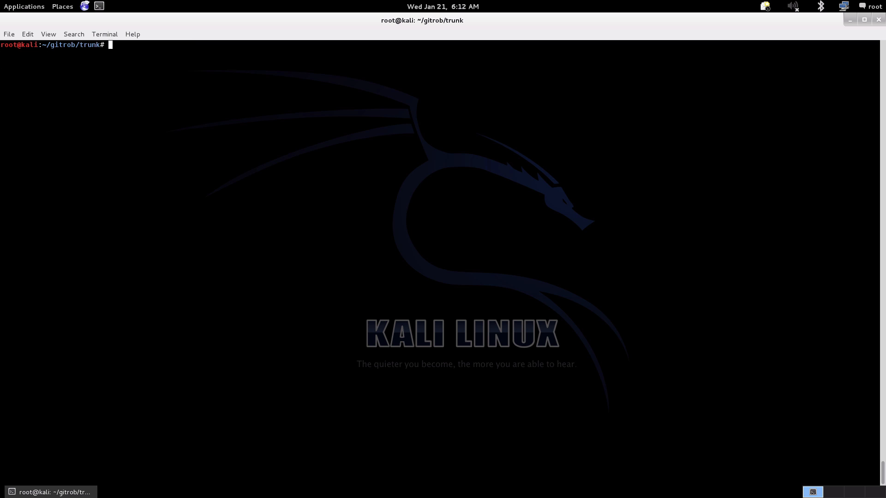
pyautogui.write('gem ins')
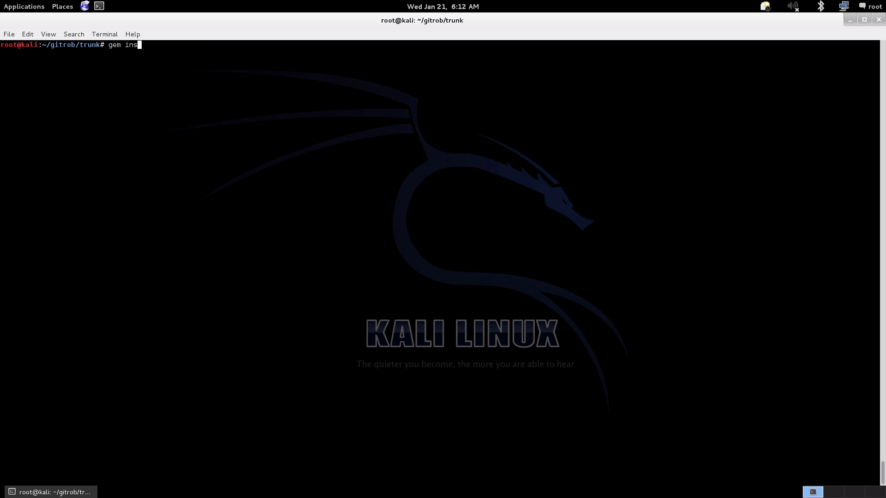
pyautogui.write('tall gi')
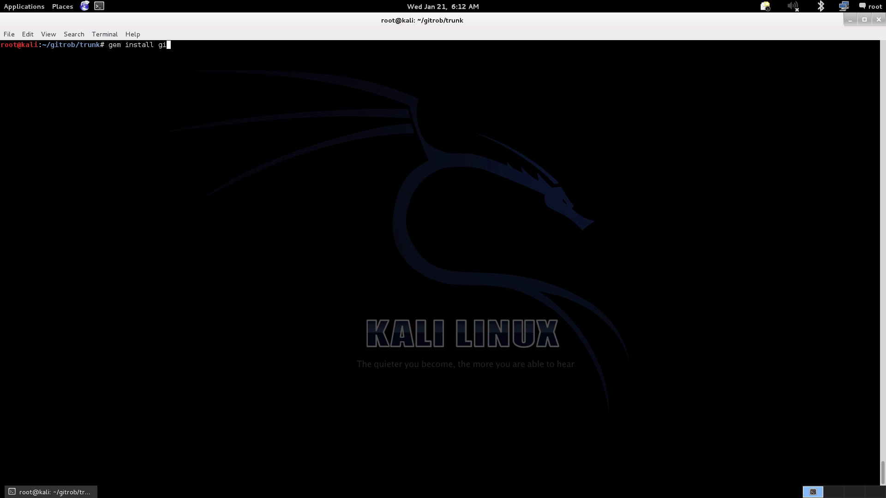
pyautogui.write('trob')
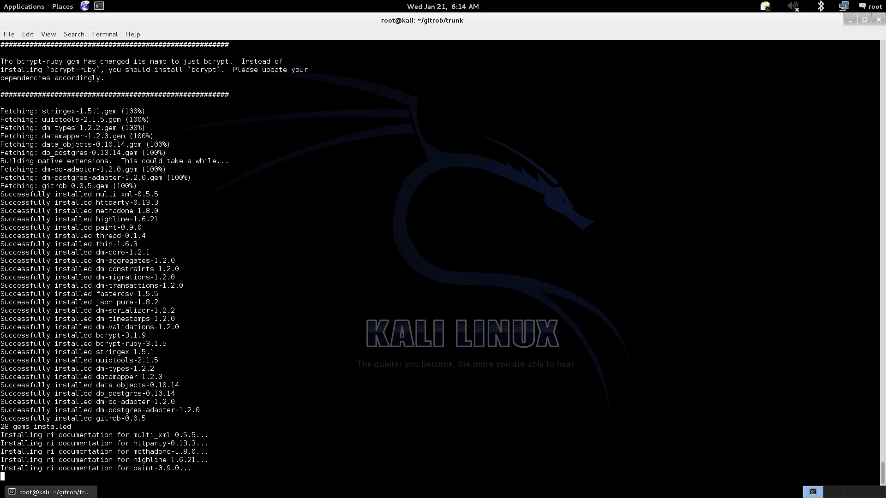
pyautogui.scroll(-3)
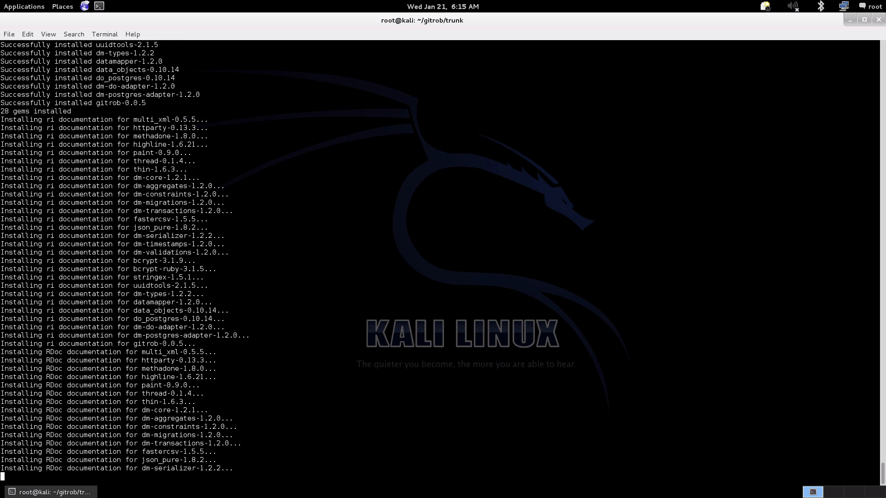
pyautogui.scroll(-3)
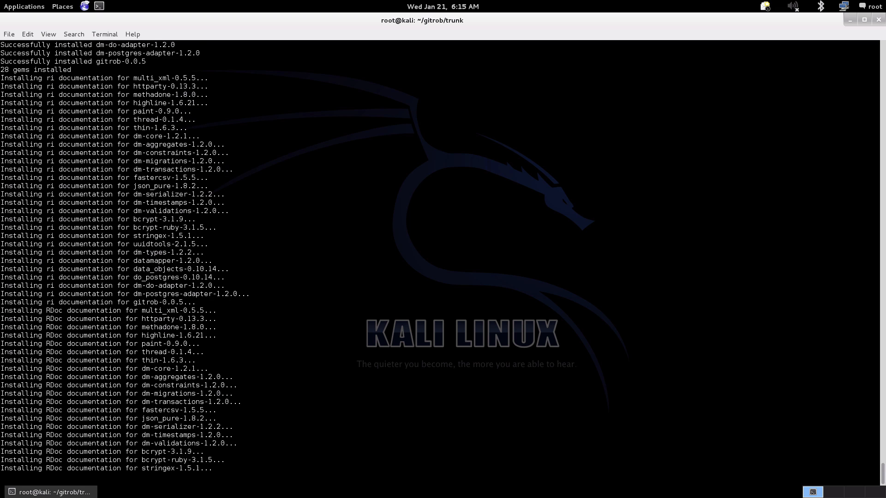
pyautogui.scroll(-3)
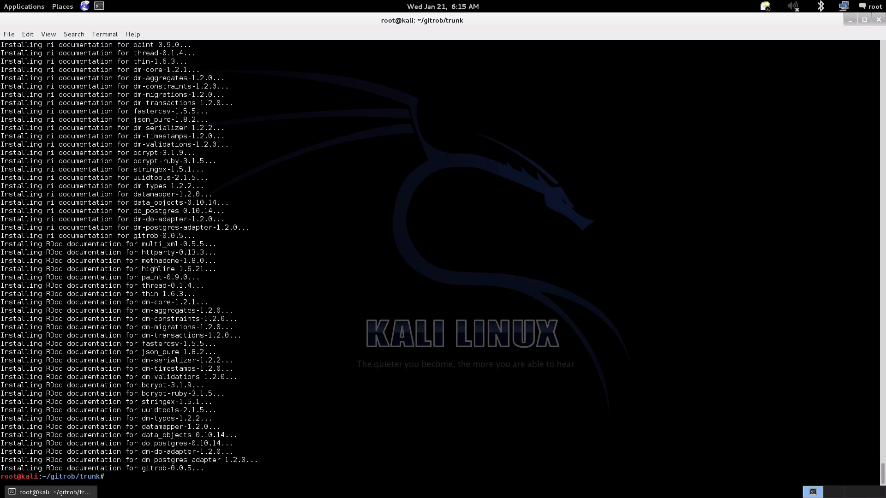
pyautogui.write('clear')
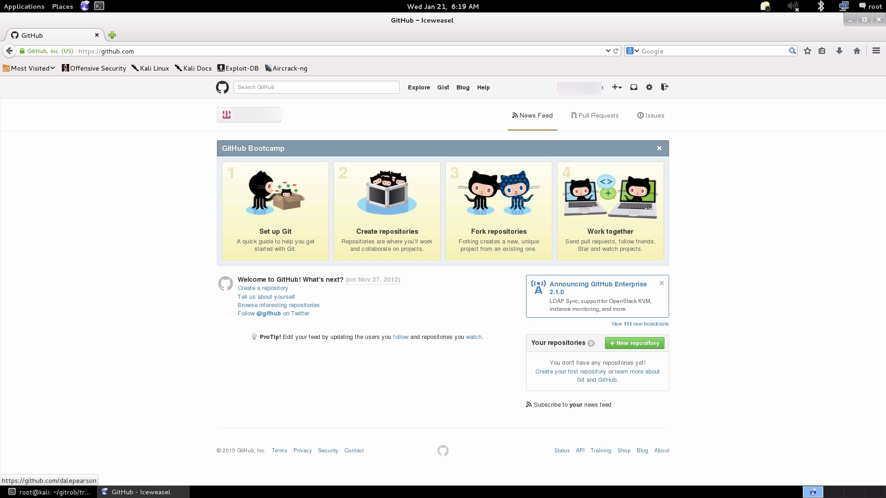
# Go to GitHub Settings > Applications and start generating a new personal access token.
pyautogui.click(649, 87)
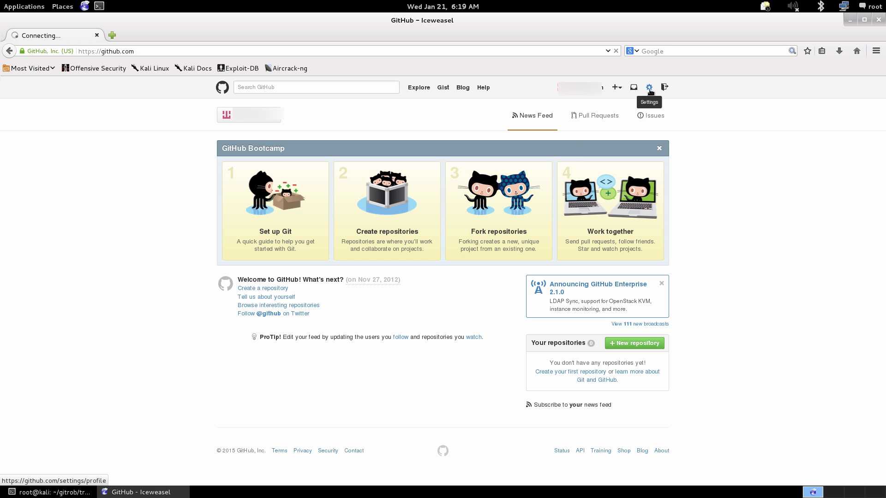
pyautogui.click(649, 87)
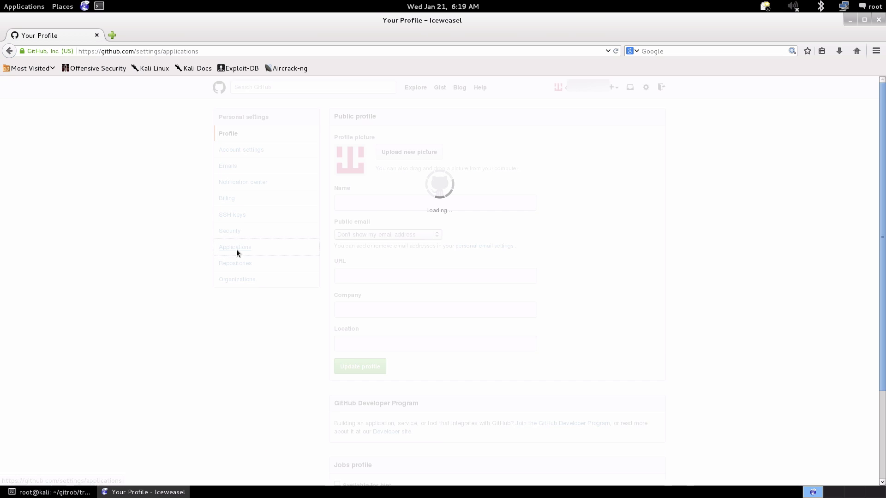
pyautogui.click(233, 247)
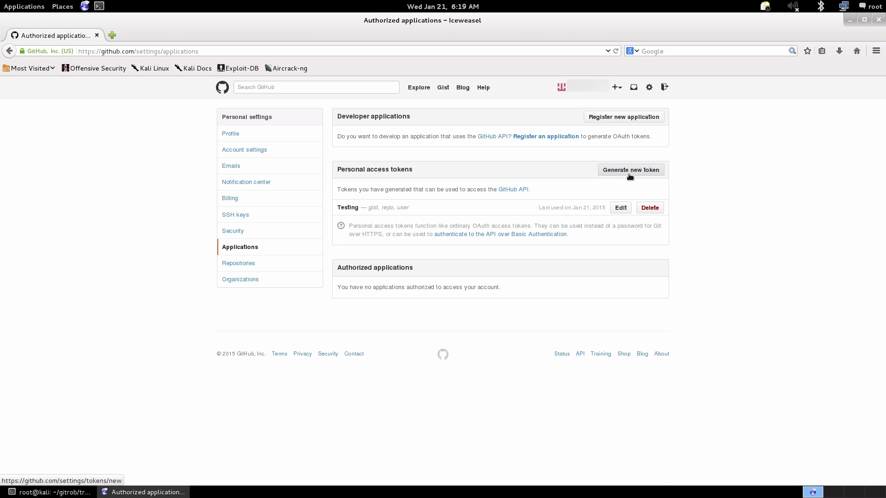
pyautogui.click(629, 170)
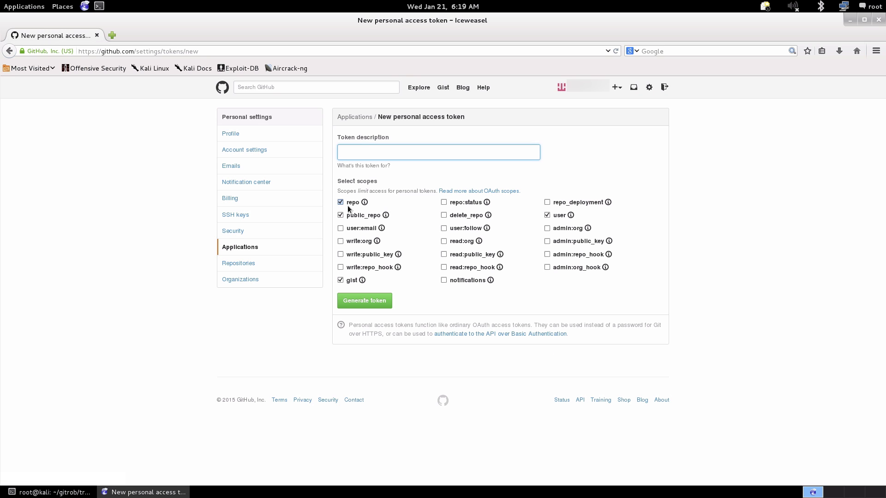
# Name the token GitDiscovery, generate it and copy the new token value.
pyautogui.click(438, 151)
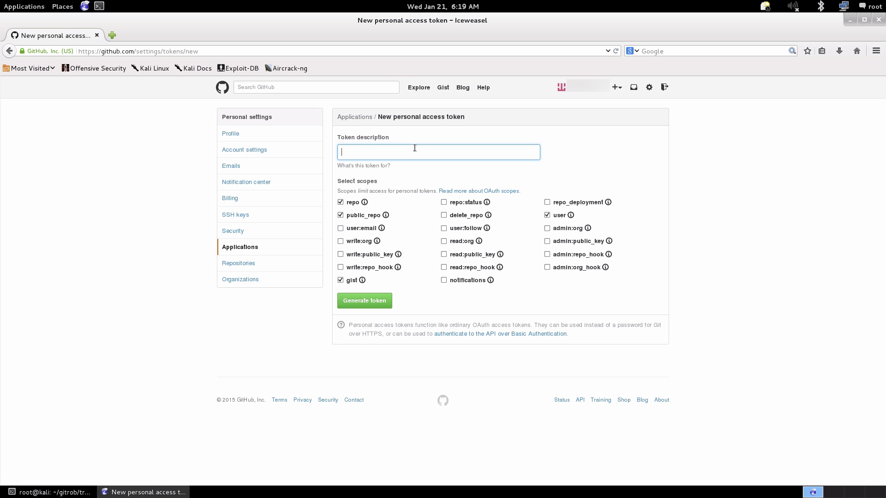
pyautogui.write('GitDiscovery')
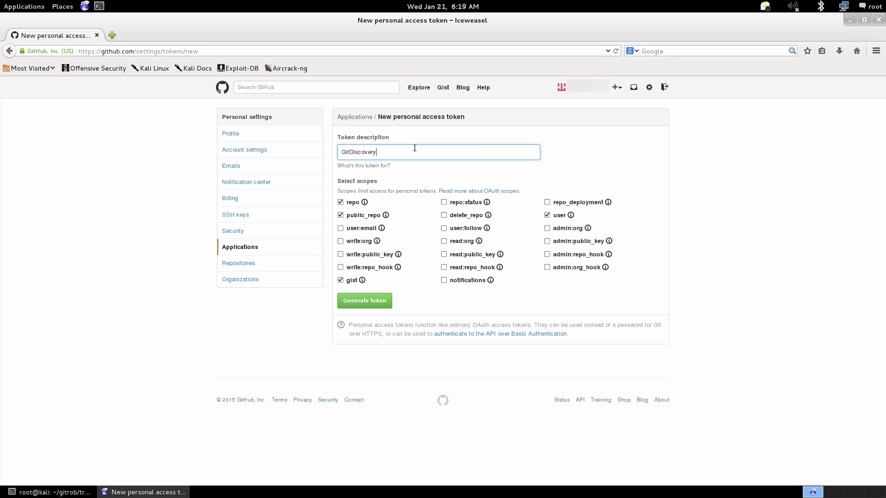
pyautogui.click(365, 300)
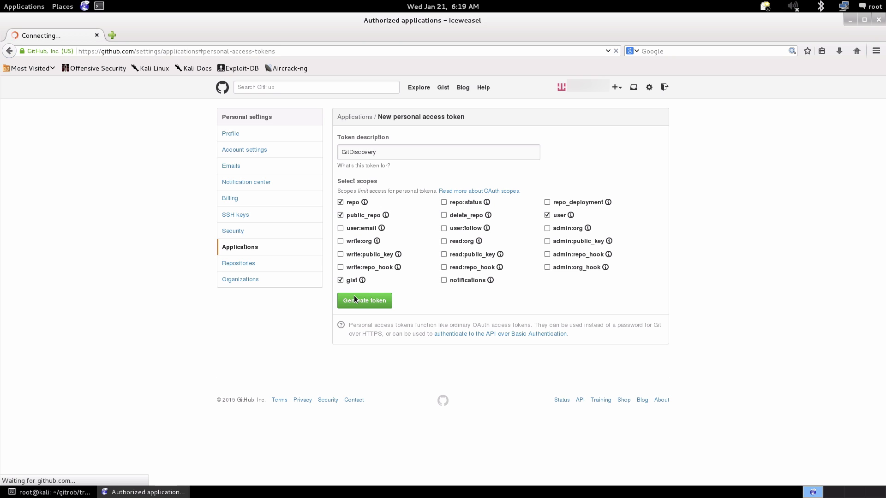
pyautogui.click(365, 300)
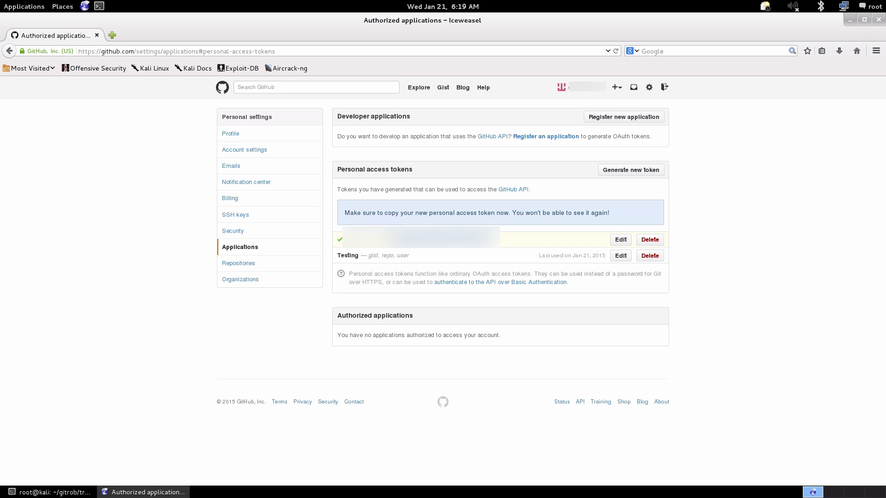
pyautogui.rightClick(418, 237)
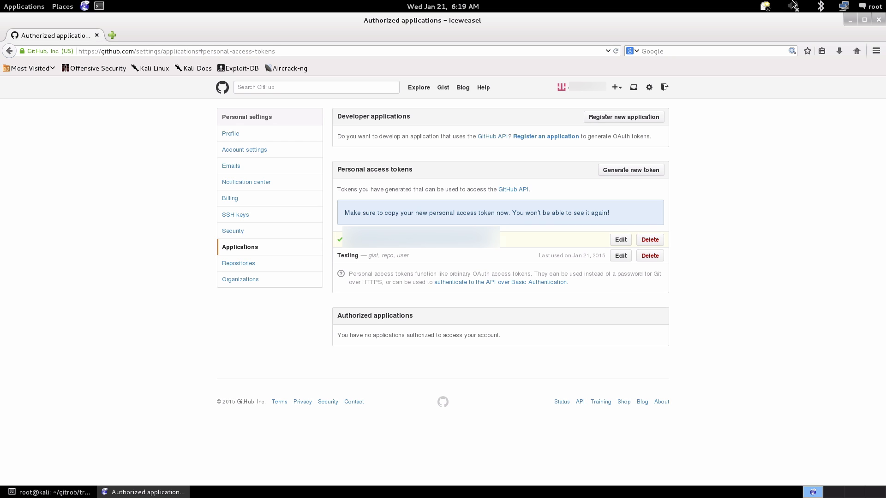
pyautogui.moveTo(344, 34)
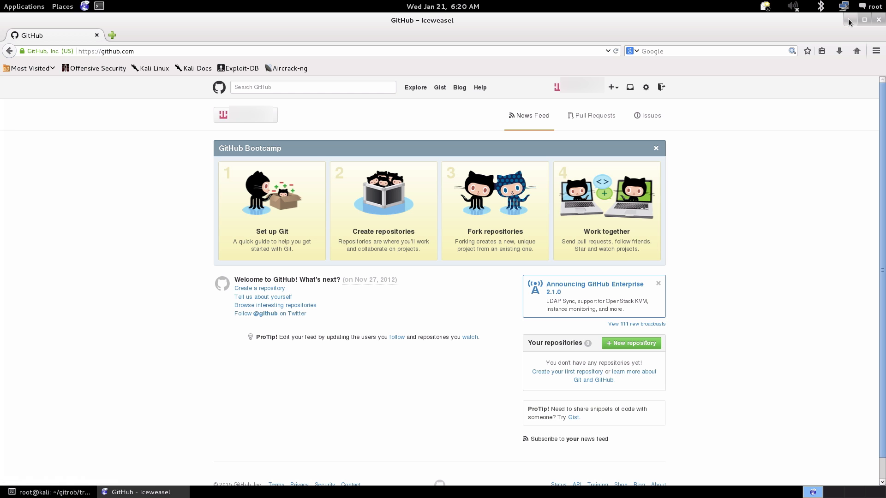
# Run gitrob --configure in the terminal, accepting the terms and default PostgreSQL port.
pyautogui.click(50, 492)
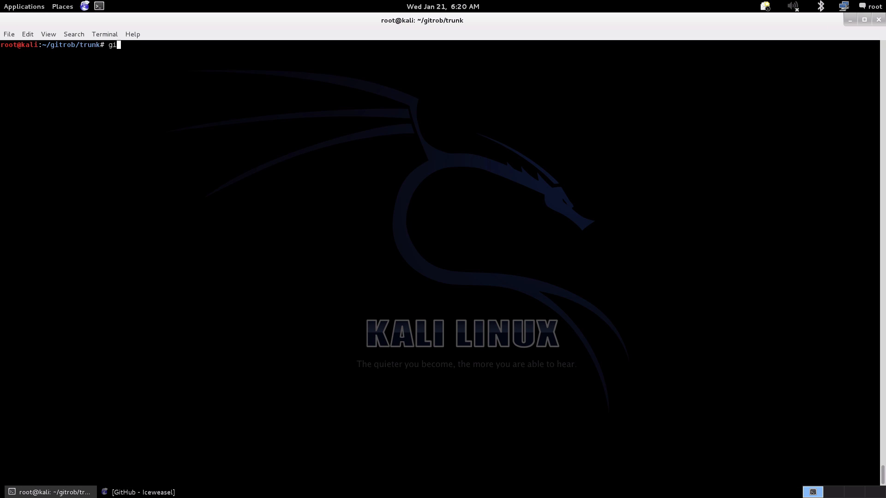
pyautogui.write('trob')
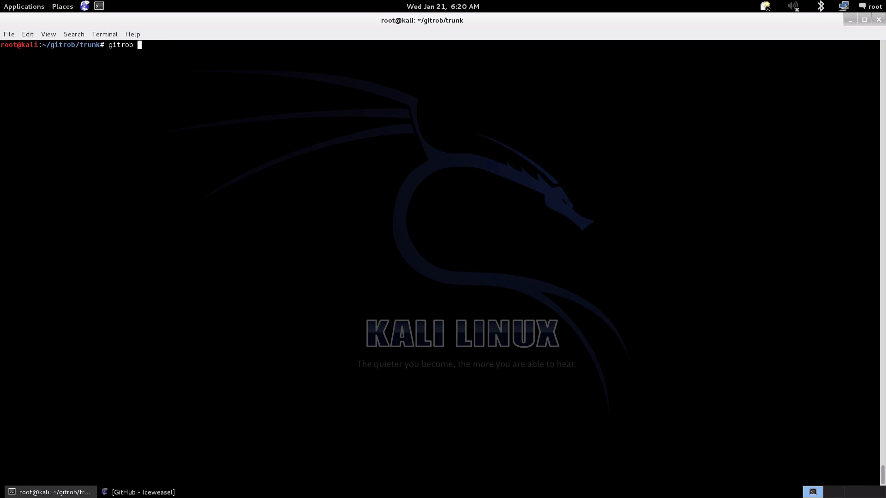
pyautogui.write('--configu')
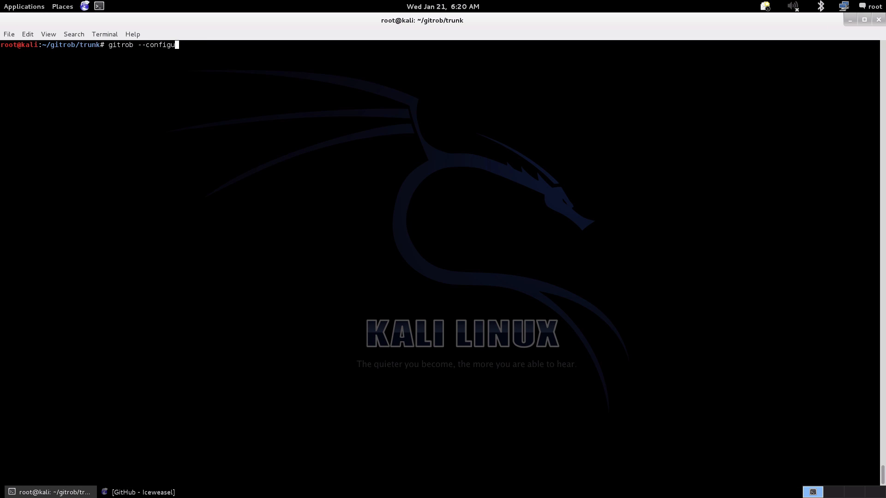
pyautogui.write('re')
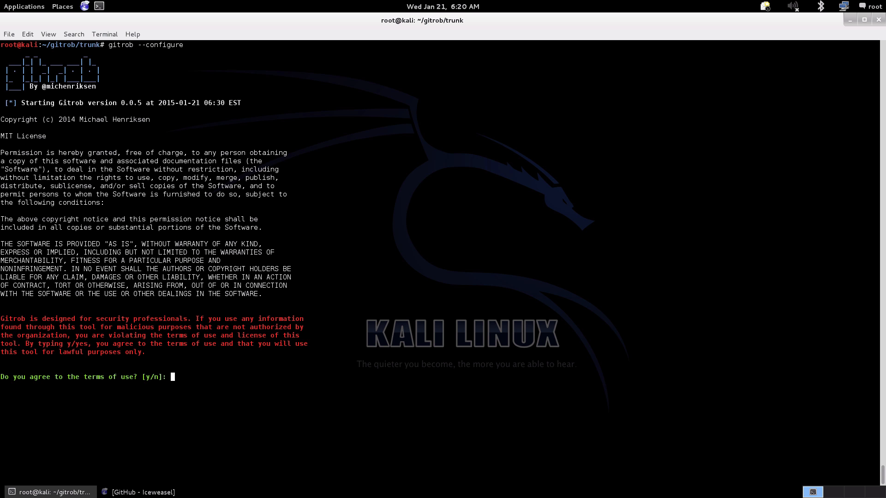
pyautogui.write('y')
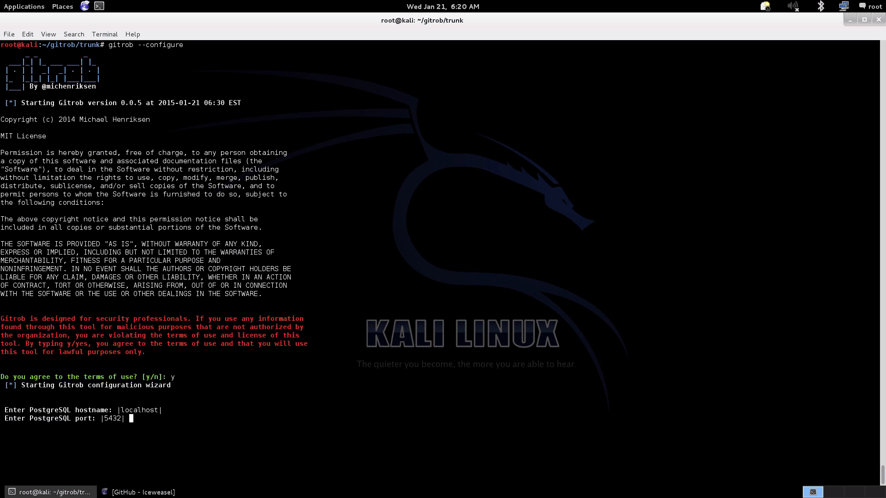
pyautogui.press('Return')
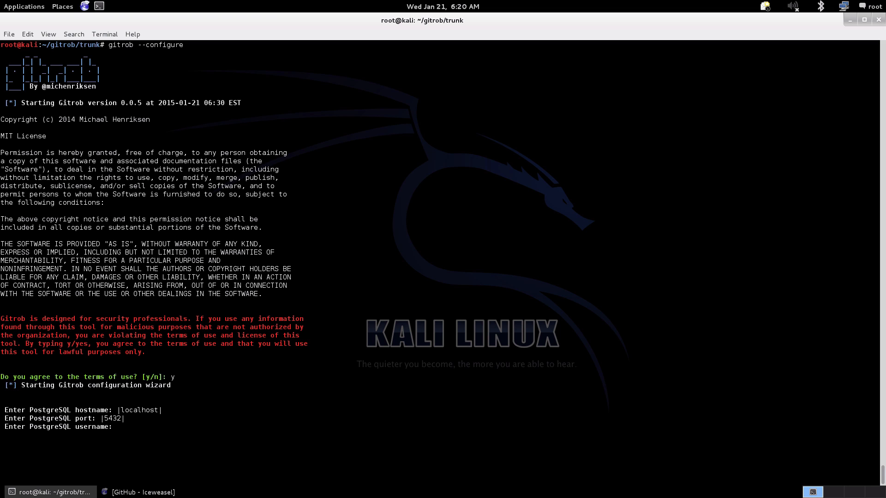
# Enter gitrob as the database user with its password and paste the GitHub access token.
pyautogui.write('g')
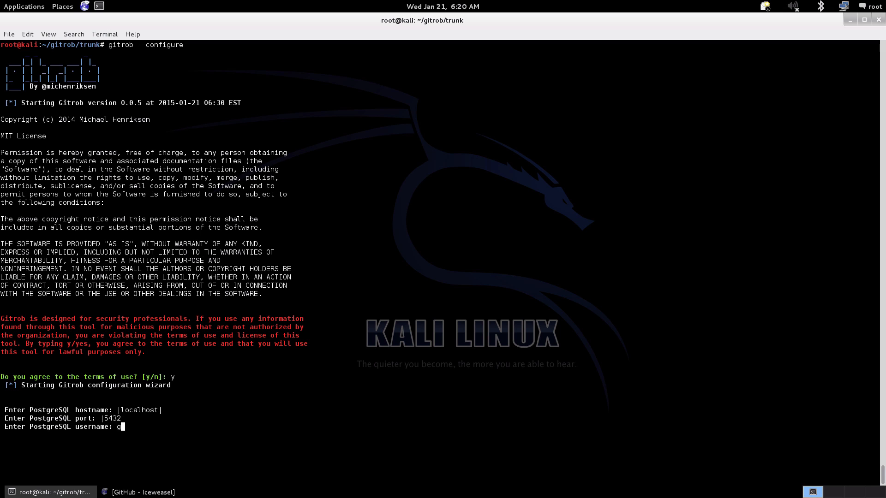
pyautogui.write('itrob')
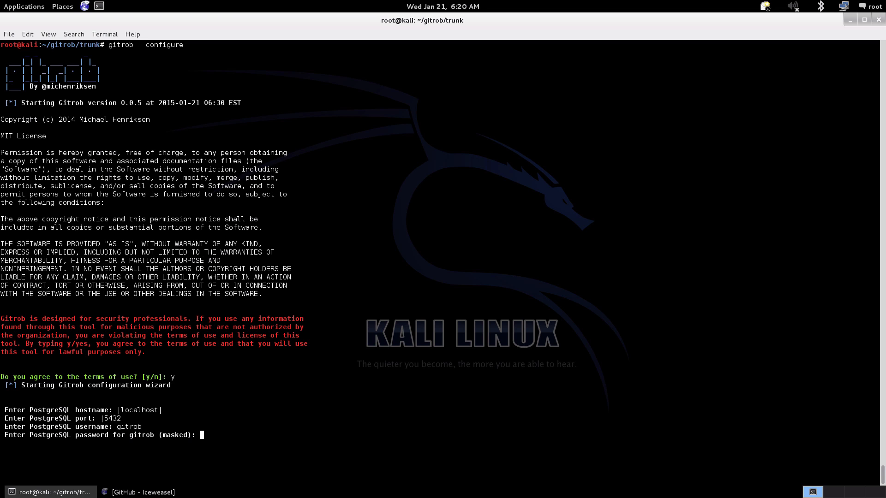
pyautogui.write('xxxxxxx')
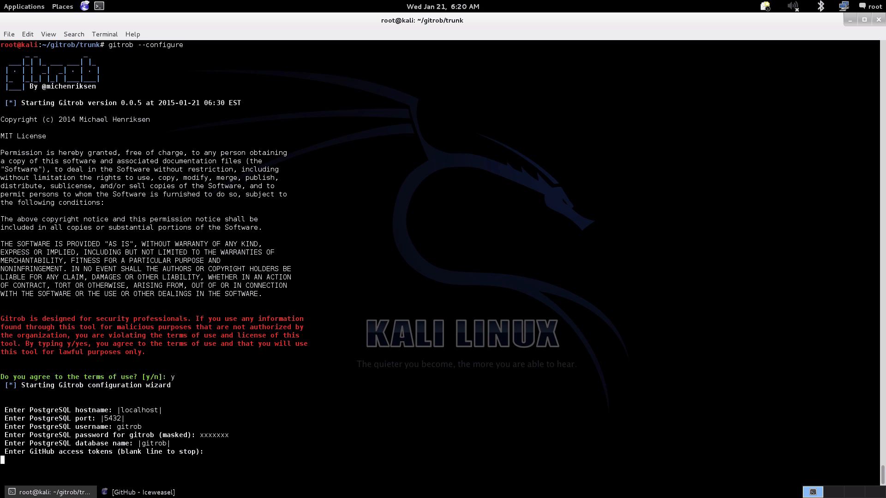
pyautogui.rightClick(182, 469)
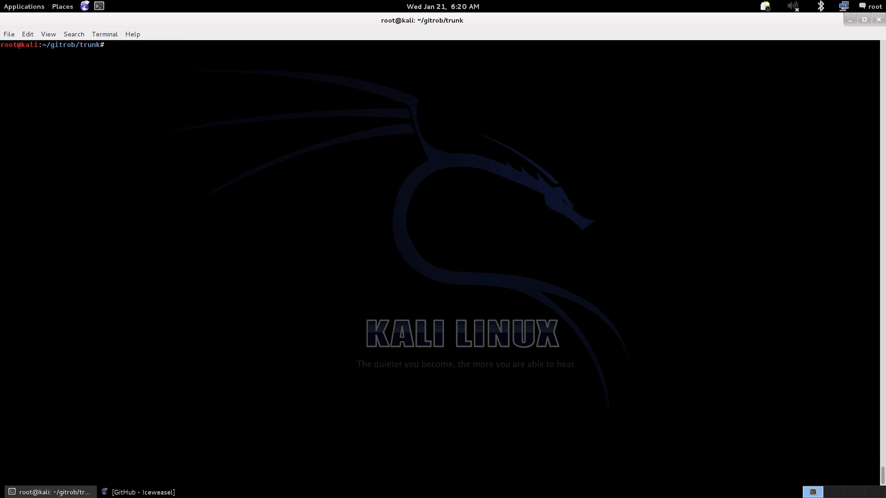
# Show Gitrob's help, then start scanning the GitHub organization with gitrob -o GitHub.
pyautogui.write('gitrob -h')
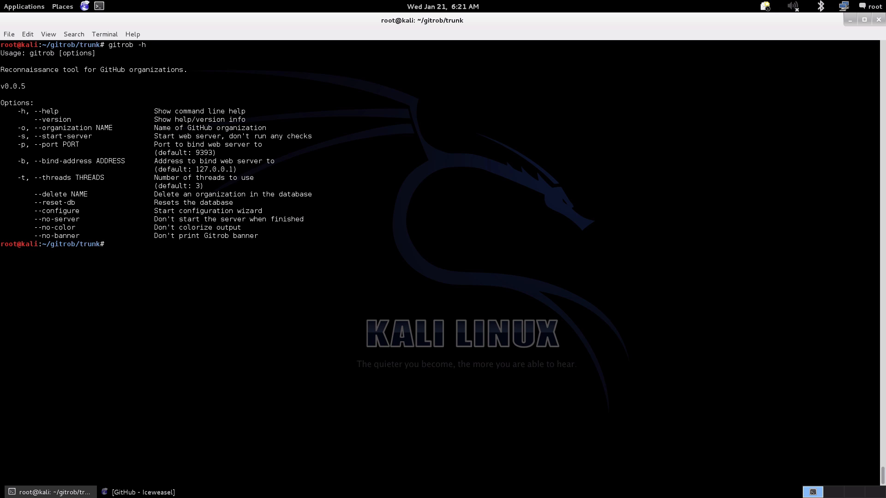
pyautogui.write('gitrob')
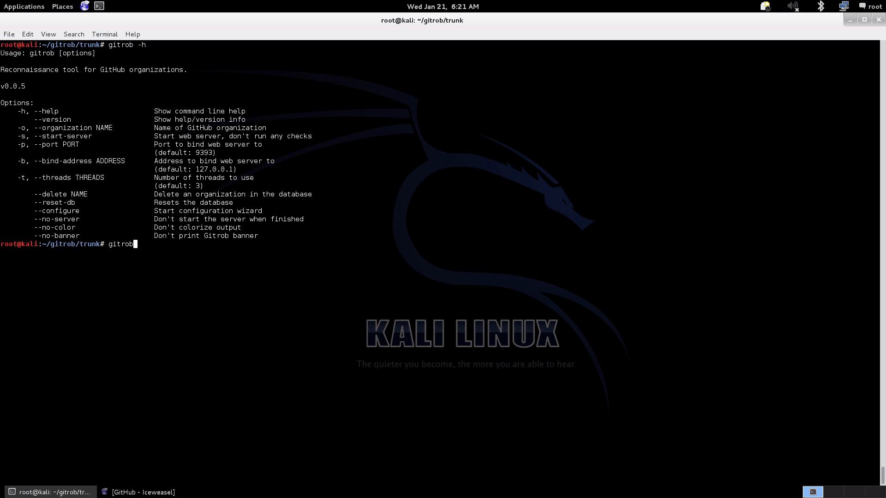
pyautogui.write('-o G')
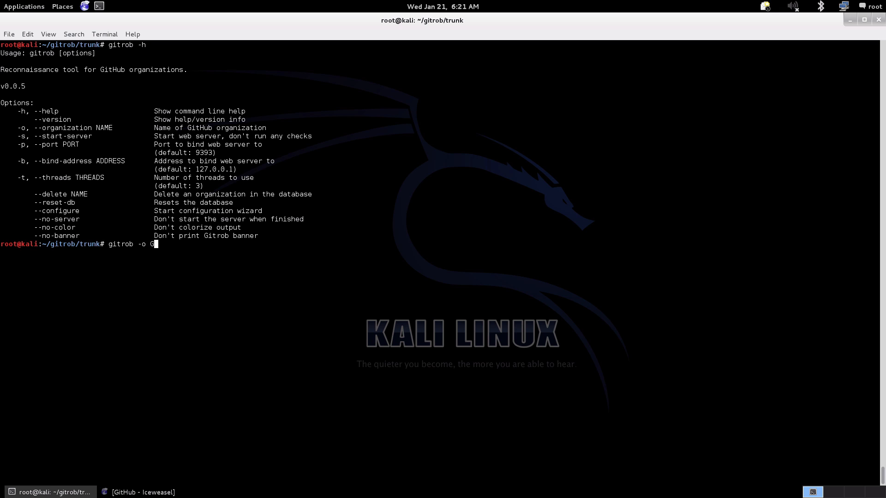
pyautogui.write('itHub')
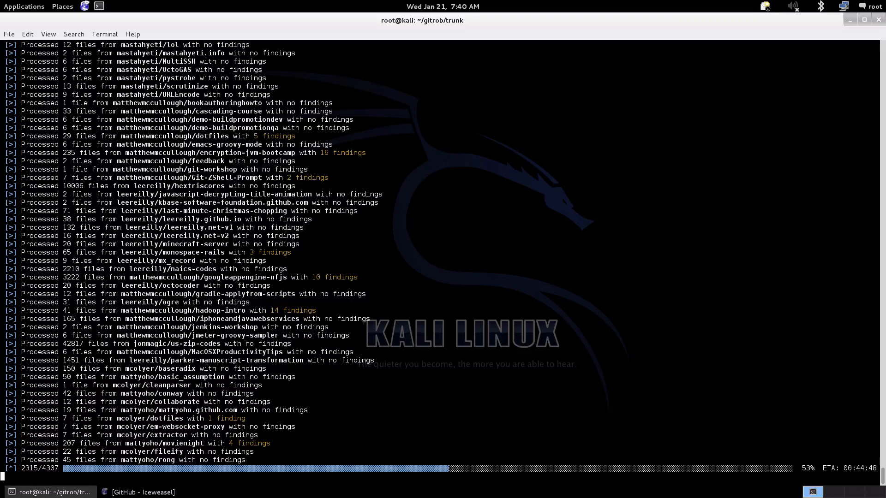
# Interrupt the scan with Ctrl+C, review gitrob -h, and start the web server with gitrob -s on 127.0.0.1:9393.
pyautogui.press('ctrl+c')
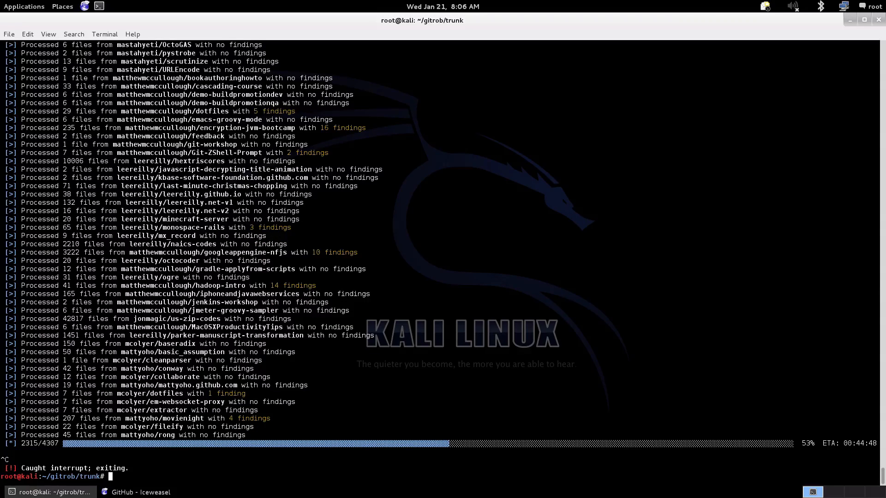
pyautogui.write('gitrob -o GitHub')
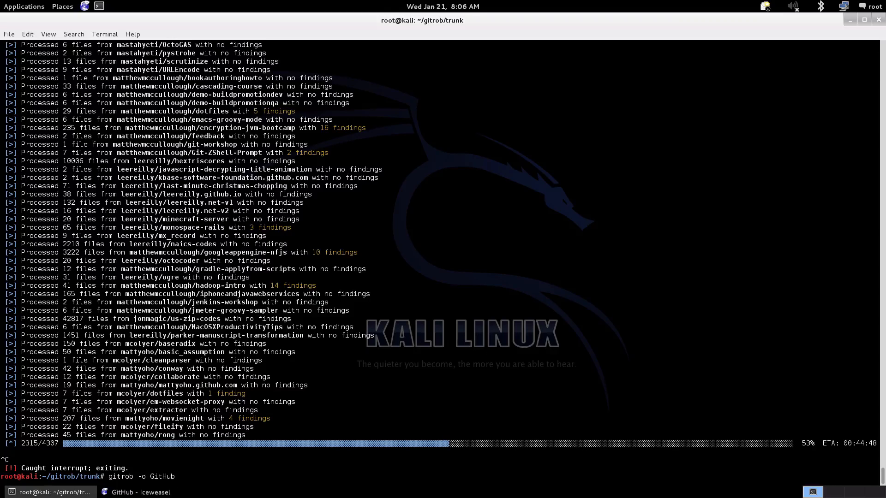
pyautogui.write('-h')
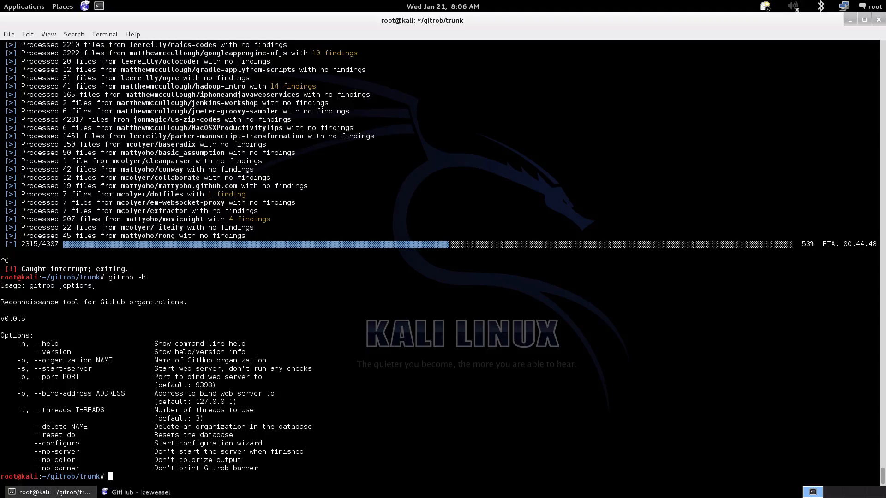
pyautogui.write('gitrob -h')
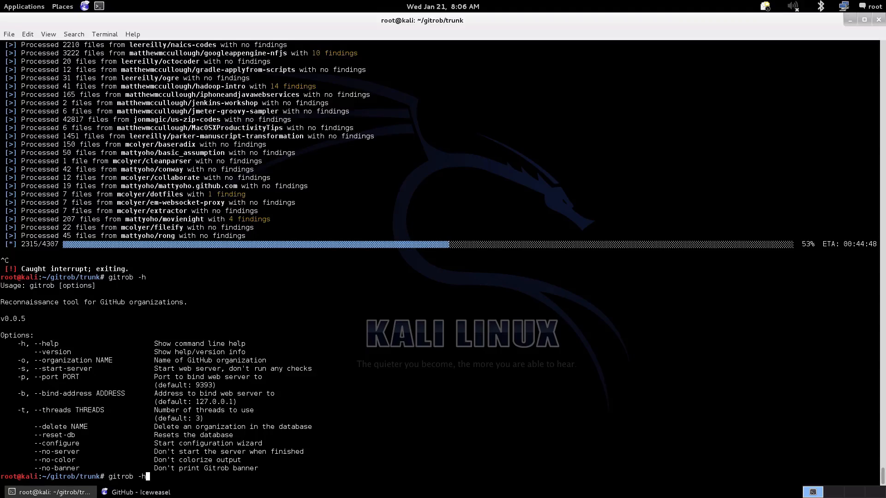
pyautogui.write('-s')
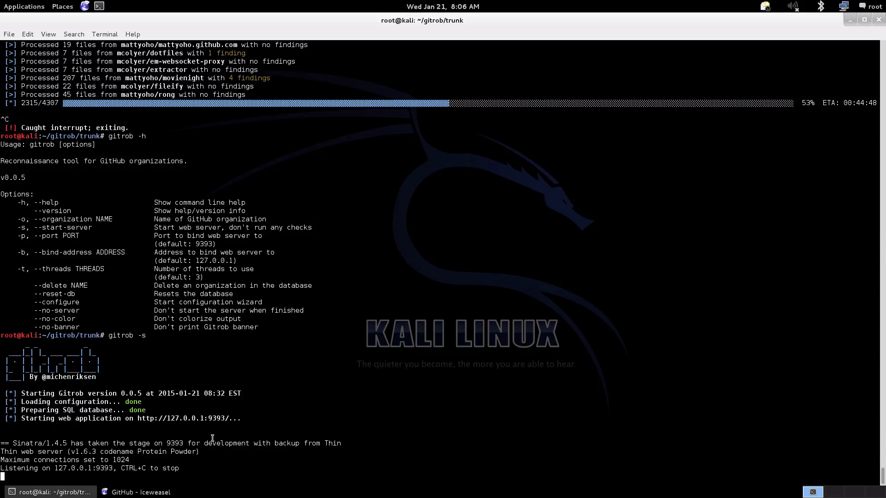
pyautogui.rightClick(213, 422)
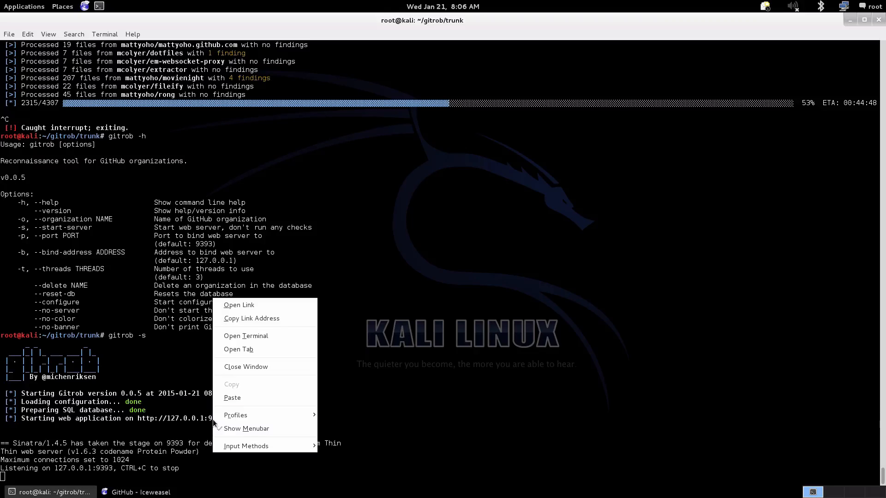
pyautogui.moveTo(238, 349)
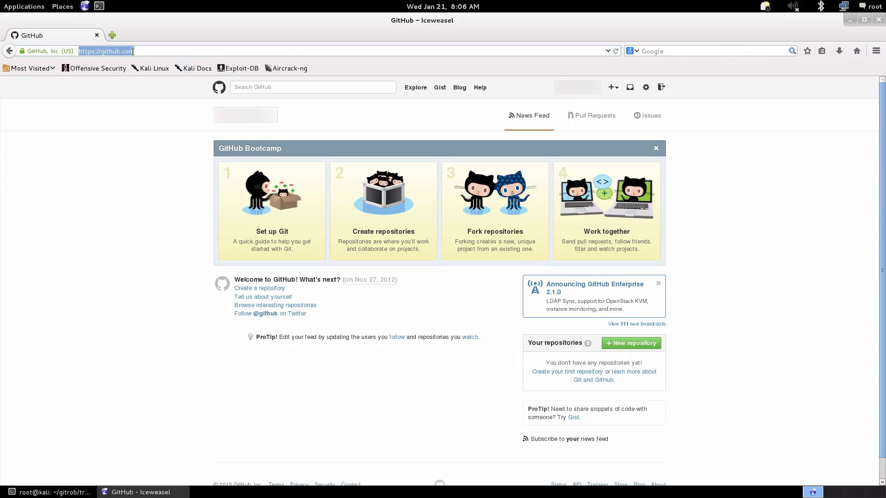
pyautogui.write('http://127.0.0.1:9393/')
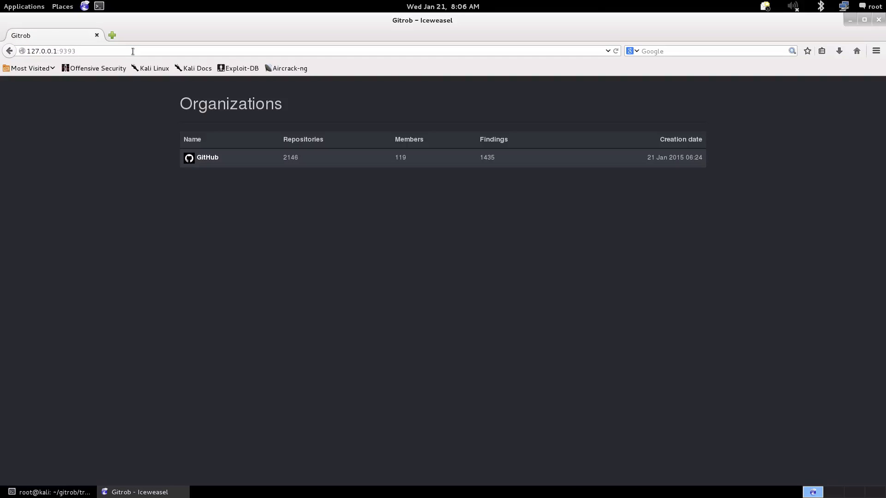
pyautogui.moveTo(277, 165)
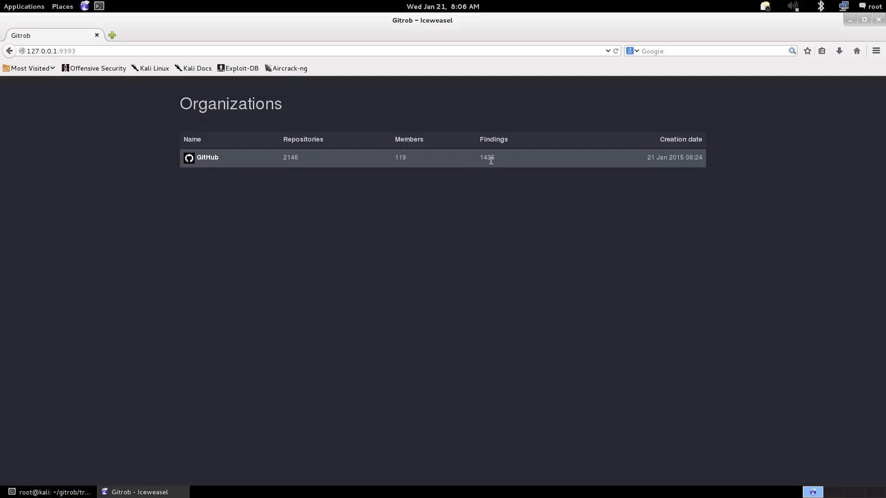
pyautogui.click(207, 157)
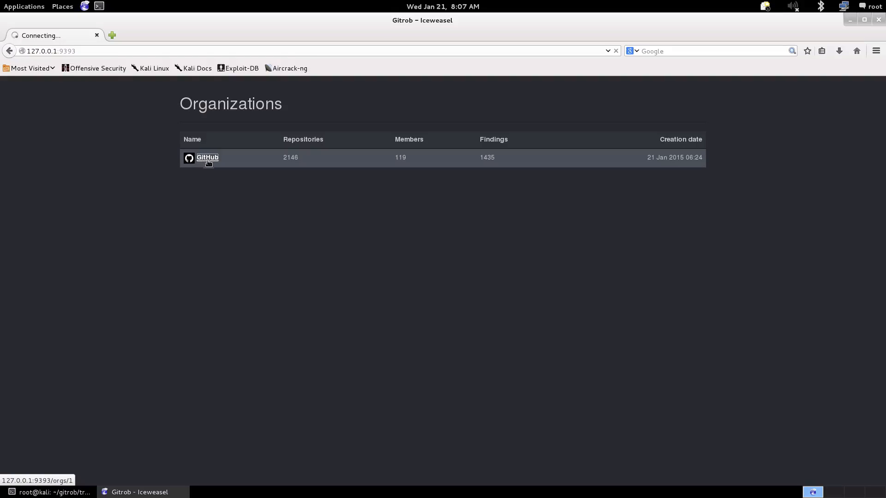
pyautogui.click(207, 157)
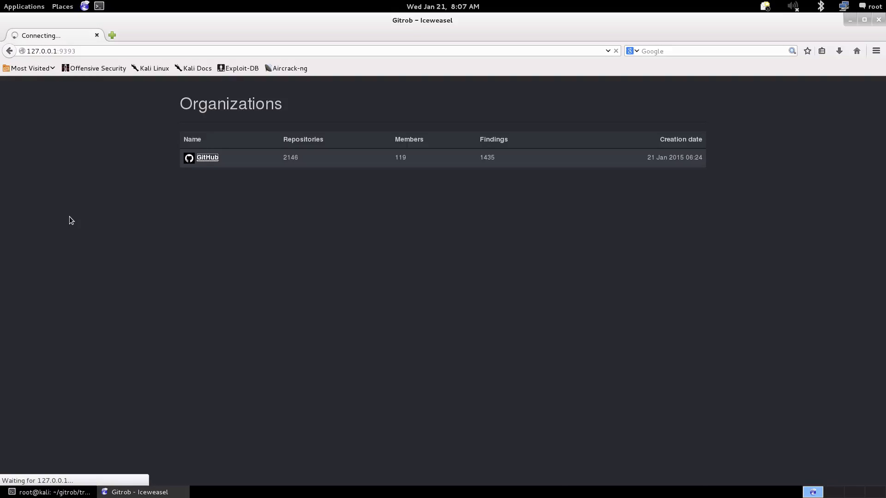
pyautogui.click(208, 157)
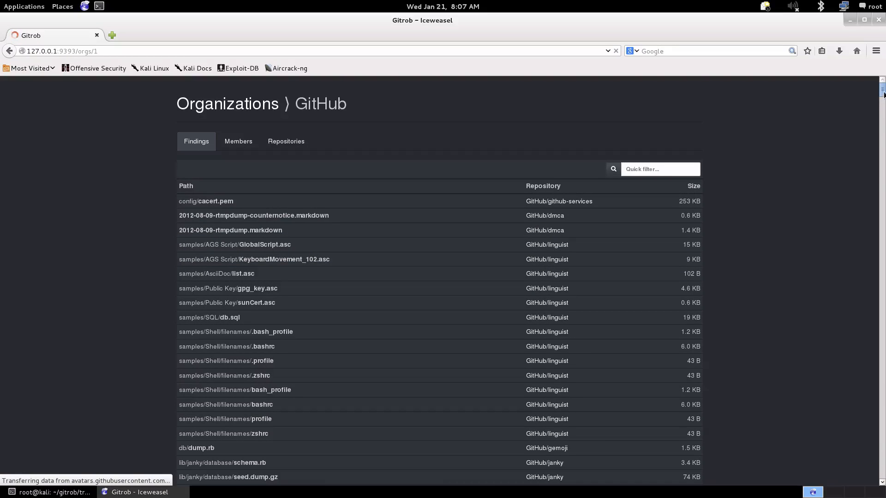
pyautogui.scroll(-3)
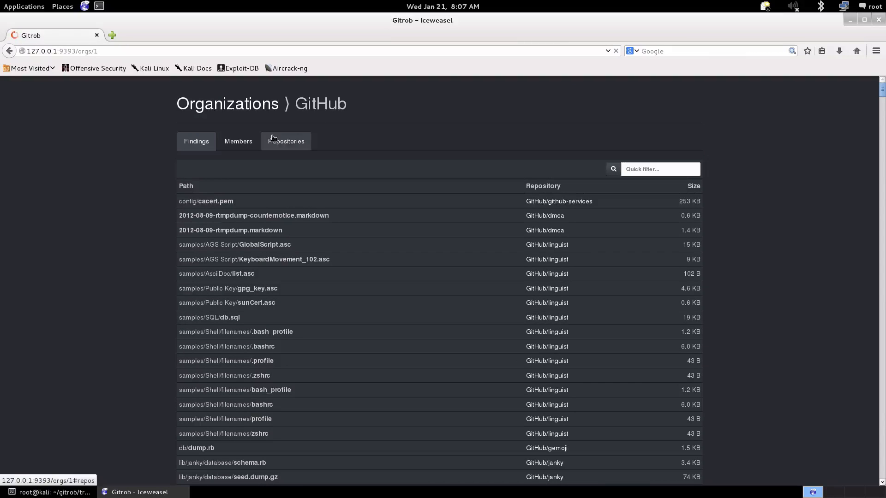
# Browse the organization's Members grid with per-member finding counts.
pyautogui.click(238, 141)
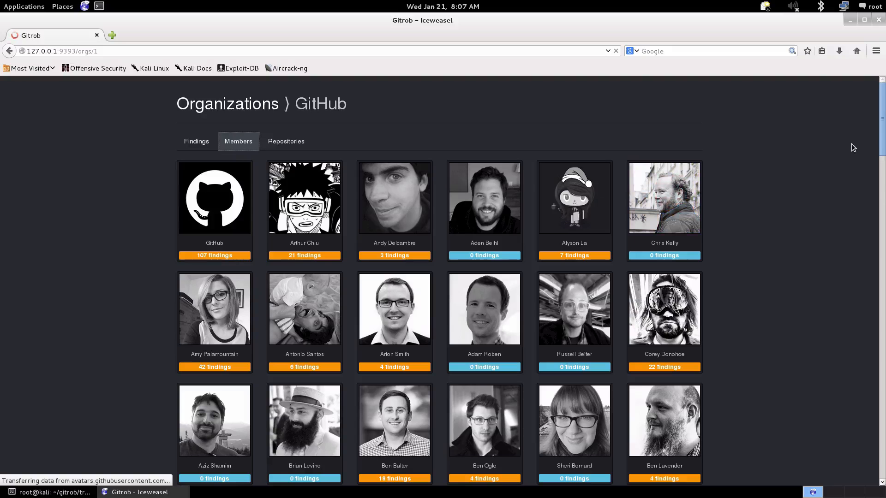
pyautogui.scroll(-3)
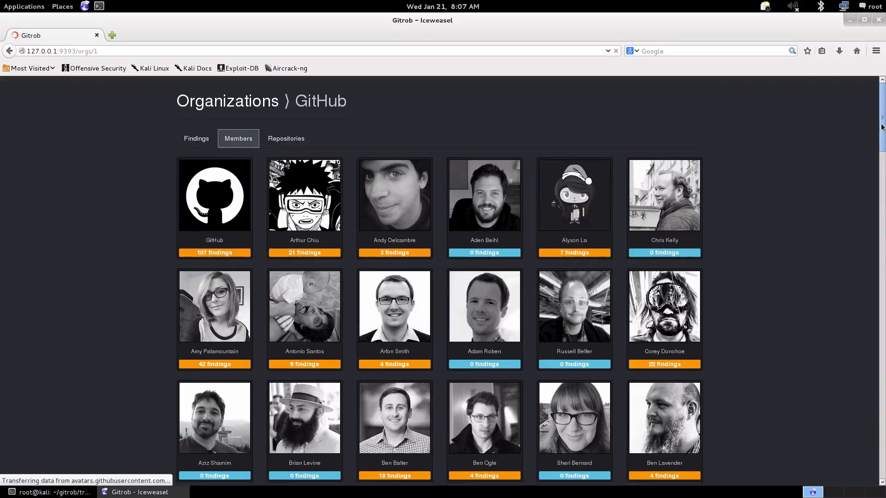
pyautogui.scroll(-3)
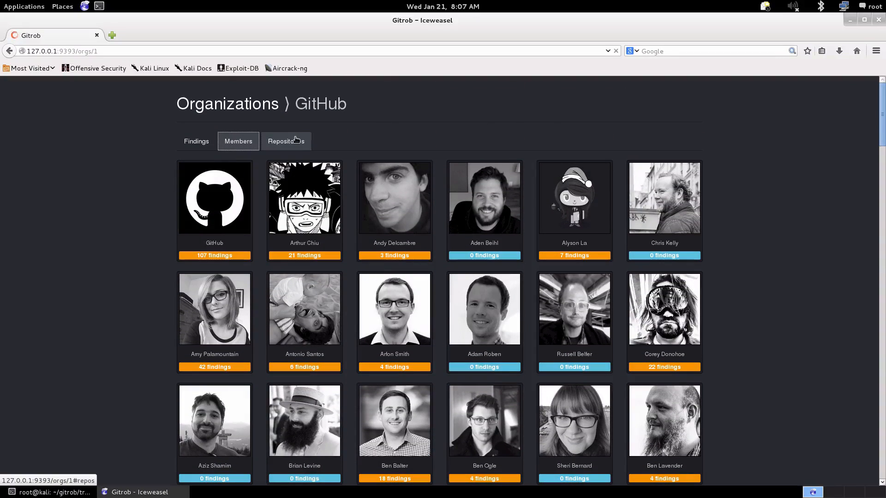
# Browse the organization's repositories and the GitHub member's repository list.
pyautogui.click(286, 141)
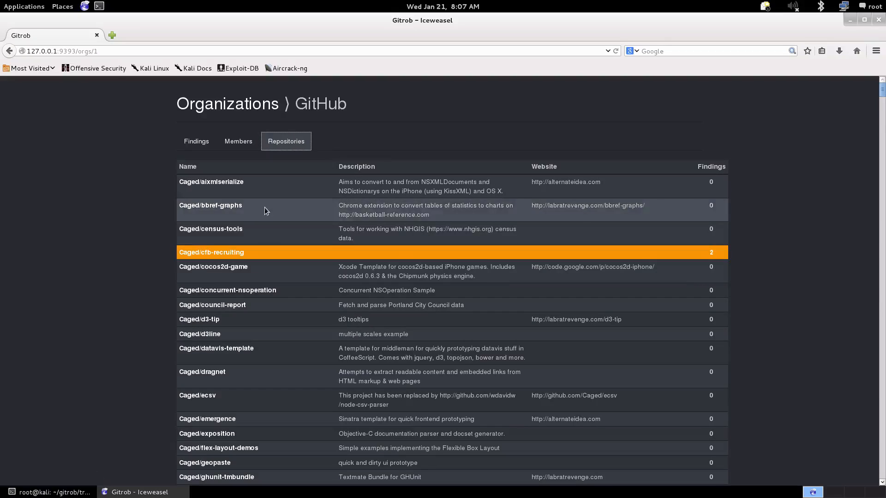
pyautogui.moveTo(880, 102)
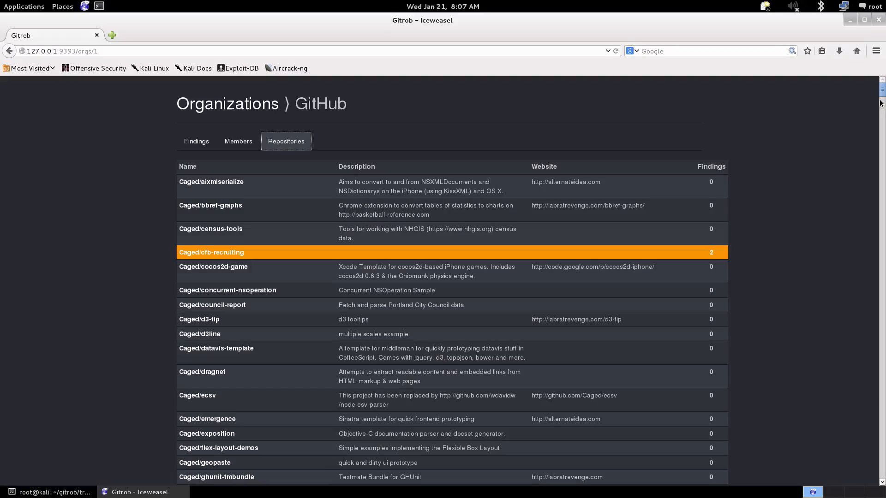
pyautogui.scroll(-3)
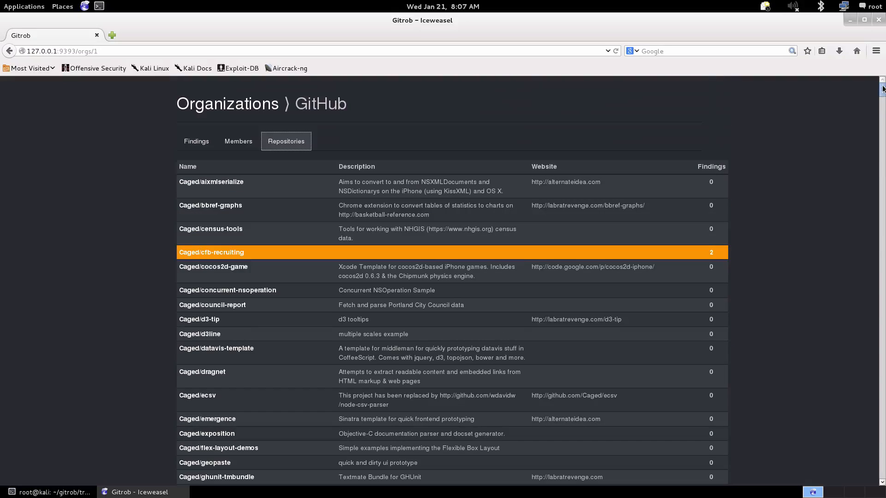
pyautogui.click(238, 141)
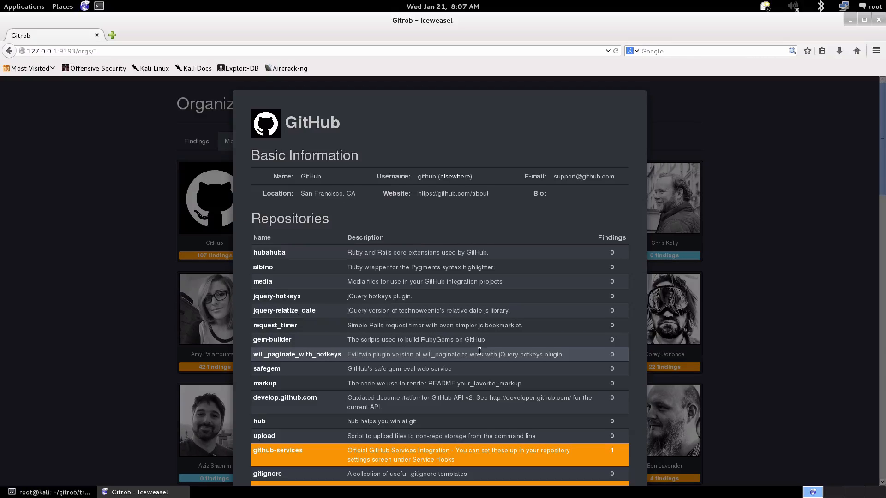
pyautogui.scroll(-3)
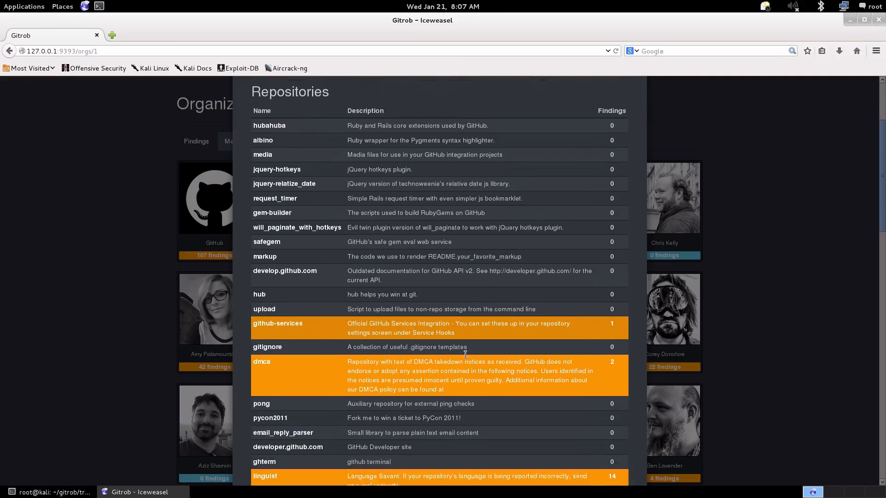
pyautogui.scroll(-3)
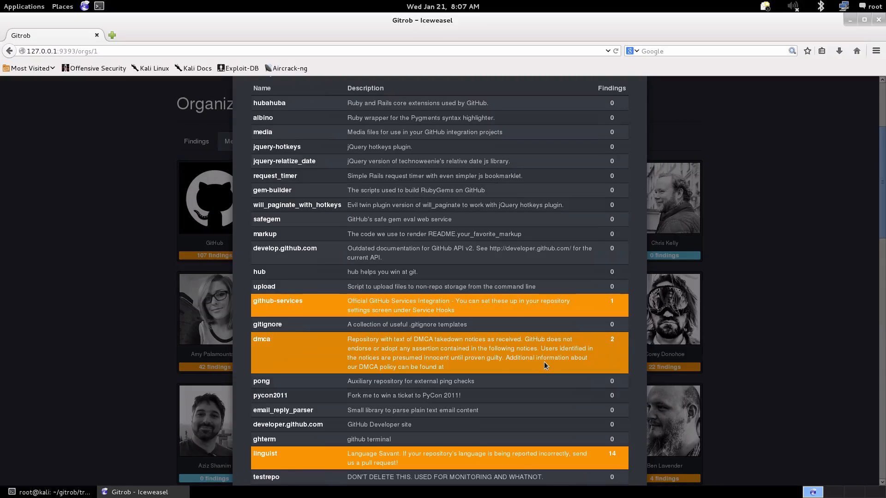
# View the dmca repository's two flagged markdown files.
pyautogui.click(261, 338)
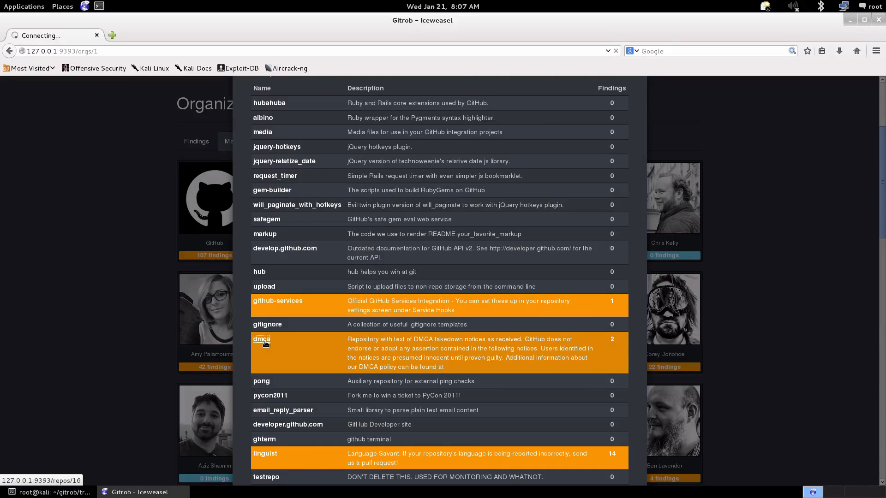
pyautogui.click(261, 339)
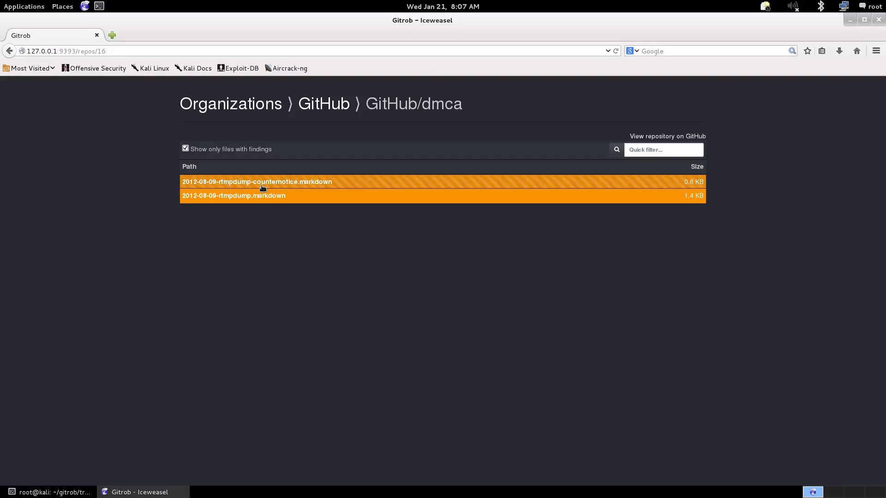
# Return via the GitHub breadcrumb to the organization's findings list, starting with config/cacert.pem.
pyautogui.click(233, 195)
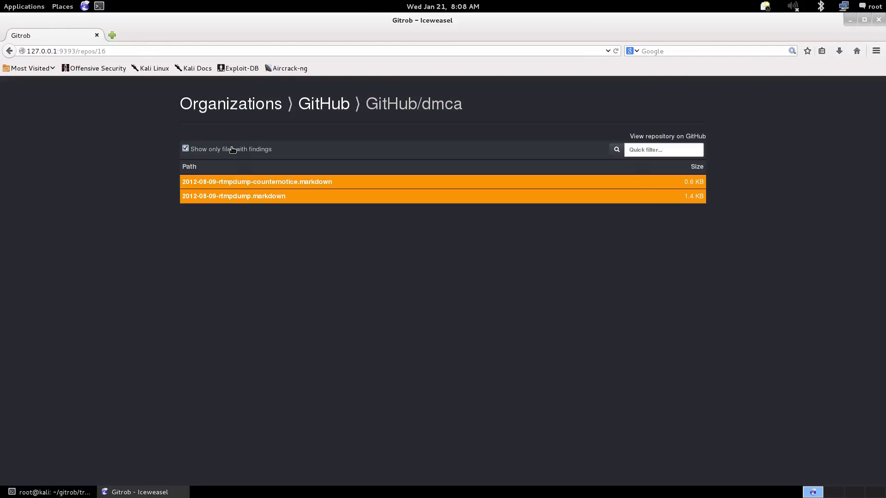
pyautogui.click(323, 103)
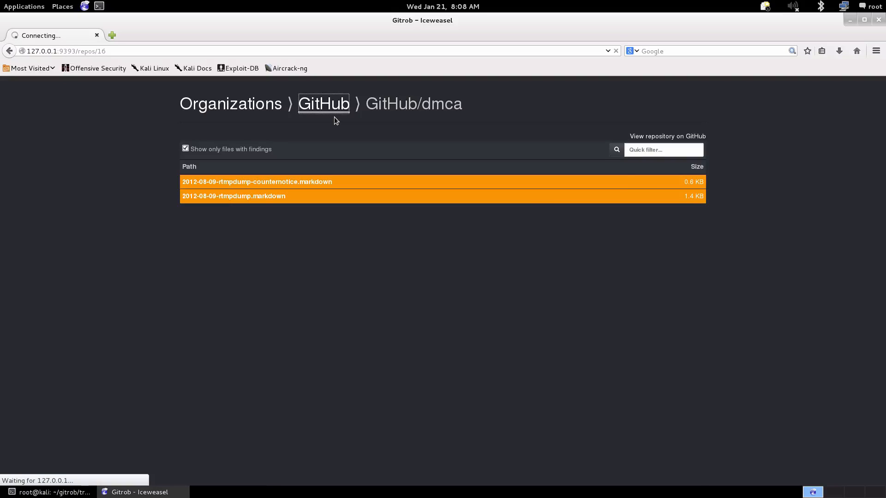
pyautogui.click(323, 103)
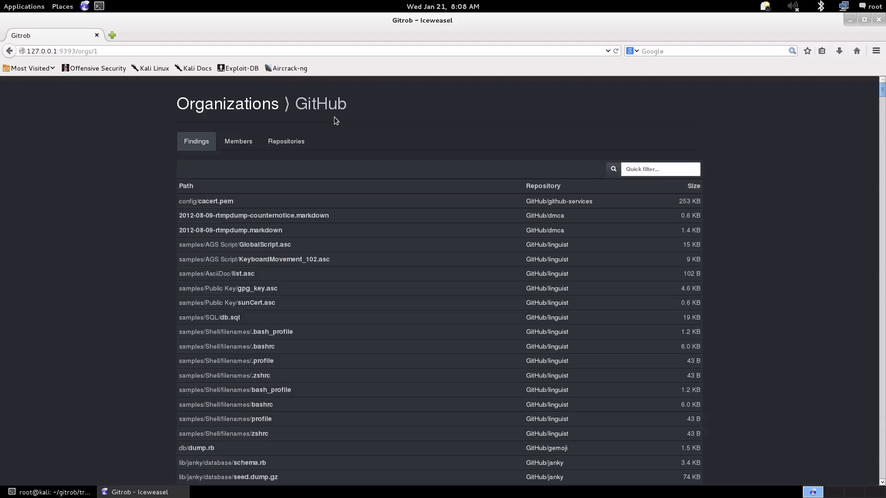